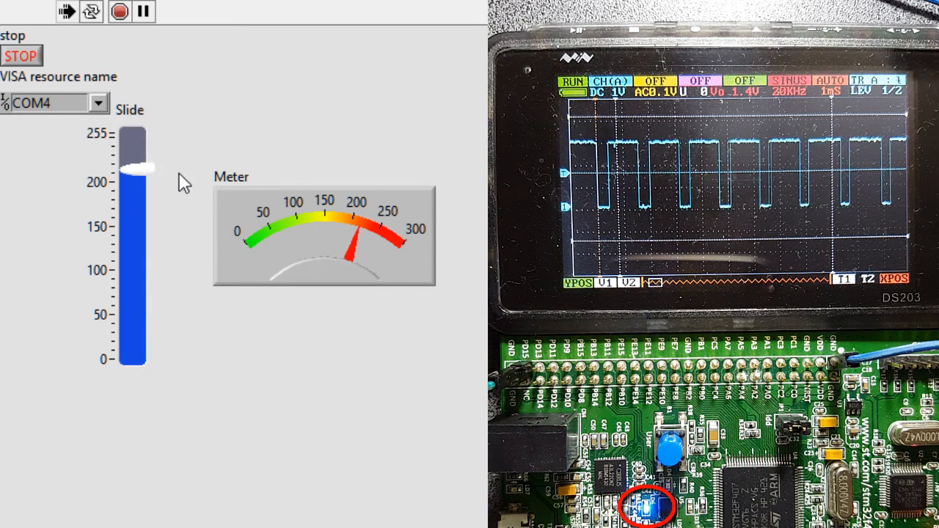
# - Drag the LabVIEW Slide from zero up to about 120–135 and back, watching the duty cycle
pyautogui.moveTo(136, 169); pyautogui.dragTo(136, 349)
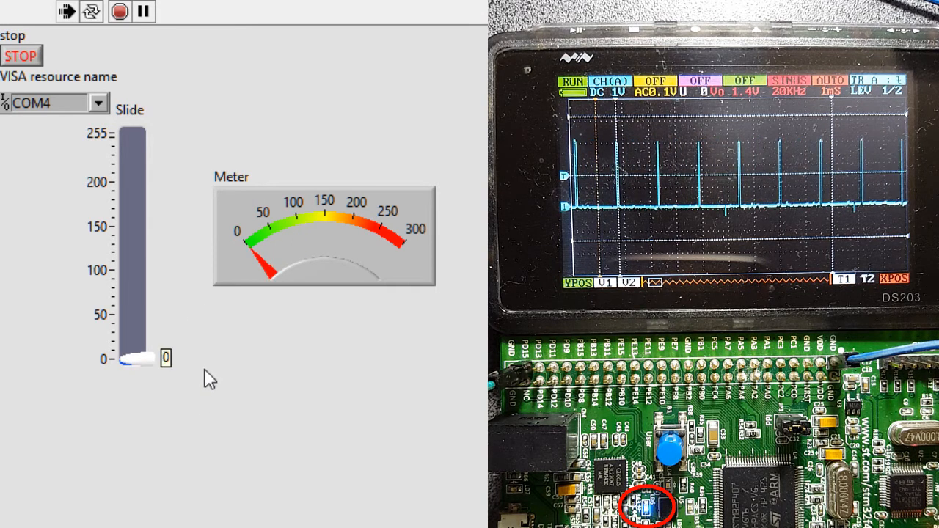
pyautogui.moveTo(134, 358); pyautogui.dragTo(133, 198)
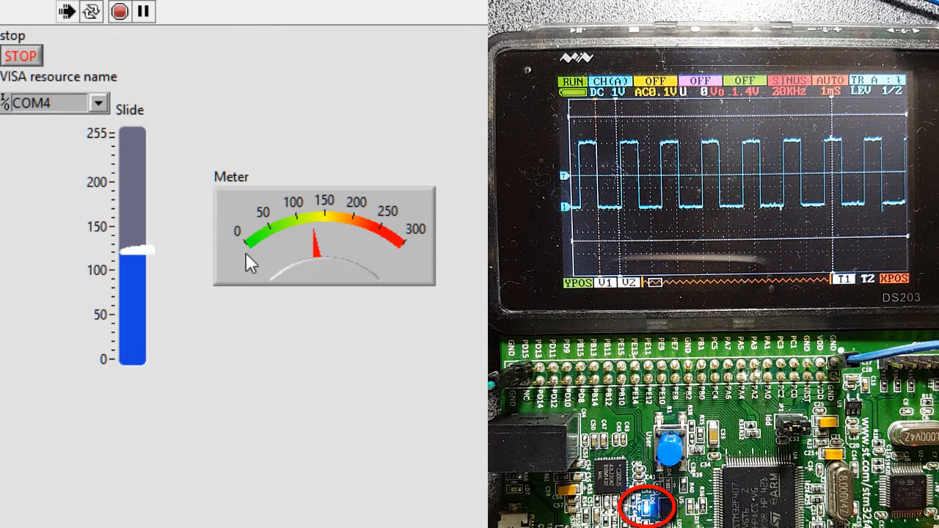
pyautogui.moveTo(132, 242); pyautogui.dragTo(132, 358)
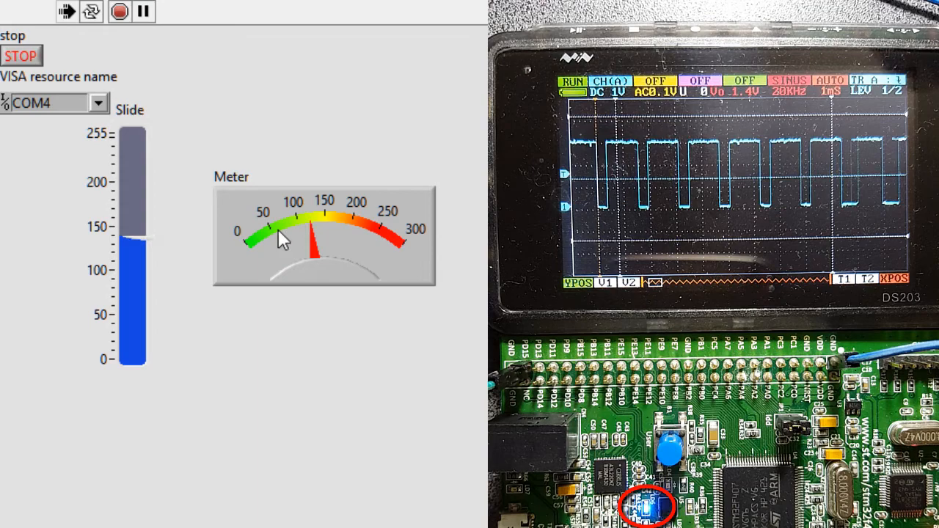
pyautogui.moveTo(133, 235); pyautogui.dragTo(133, 359)
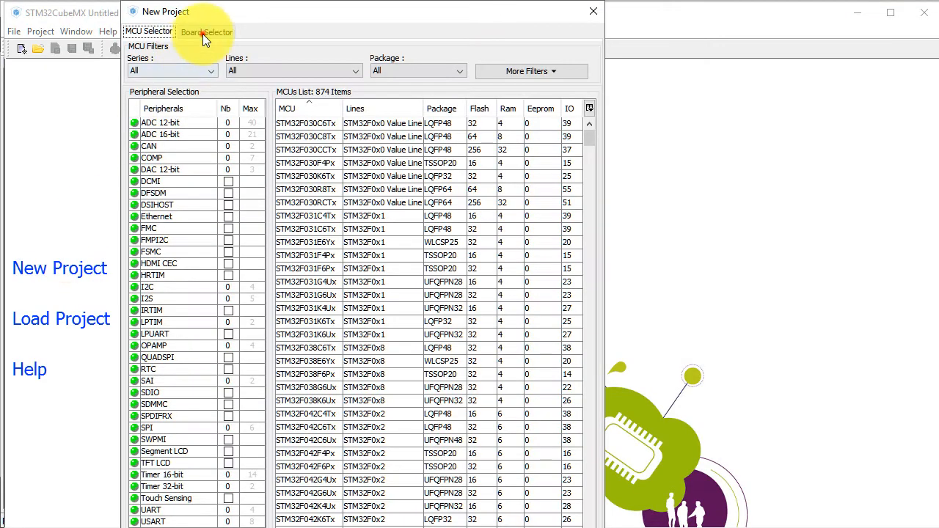
# - Pick the STM32F4DISCOVERY board in Board Selector, filtered to the STM32F4 series
pyautogui.click(206, 31)
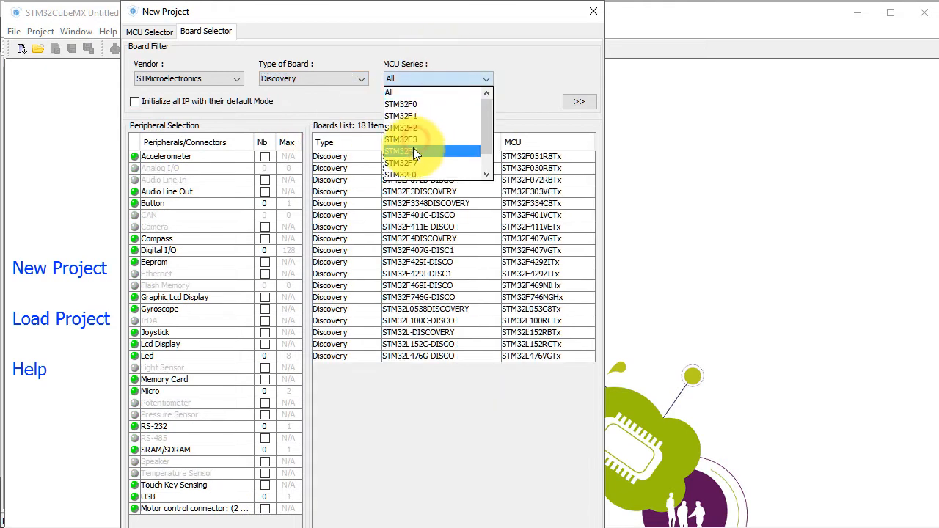
pyautogui.click(401, 151)
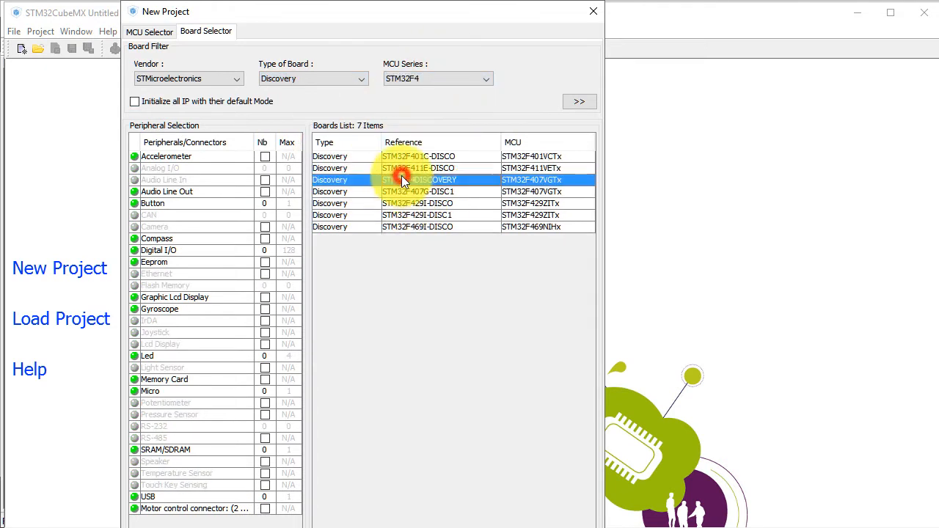
pyautogui.click(592, 11)
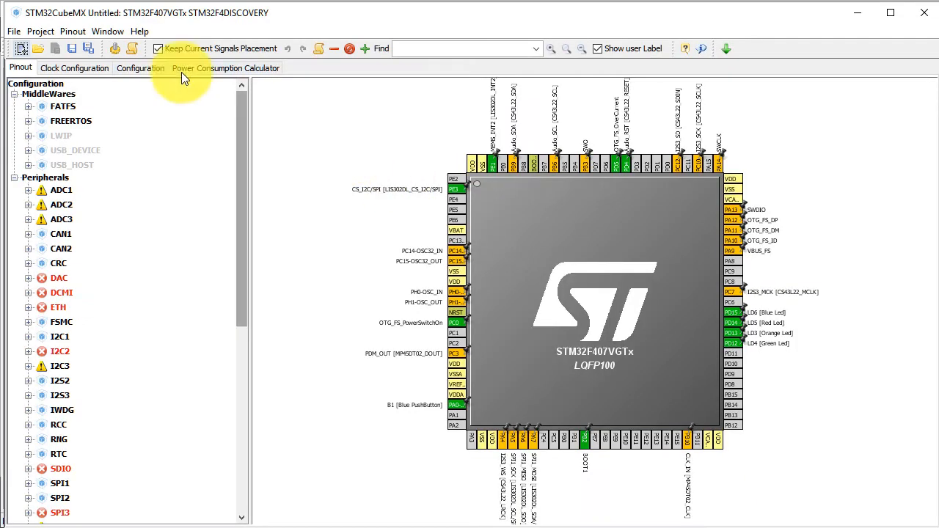
# - Clear the default pinouts and set RCC HSE to Crystal/Ceramic Resonator
pyautogui.click(72, 31)
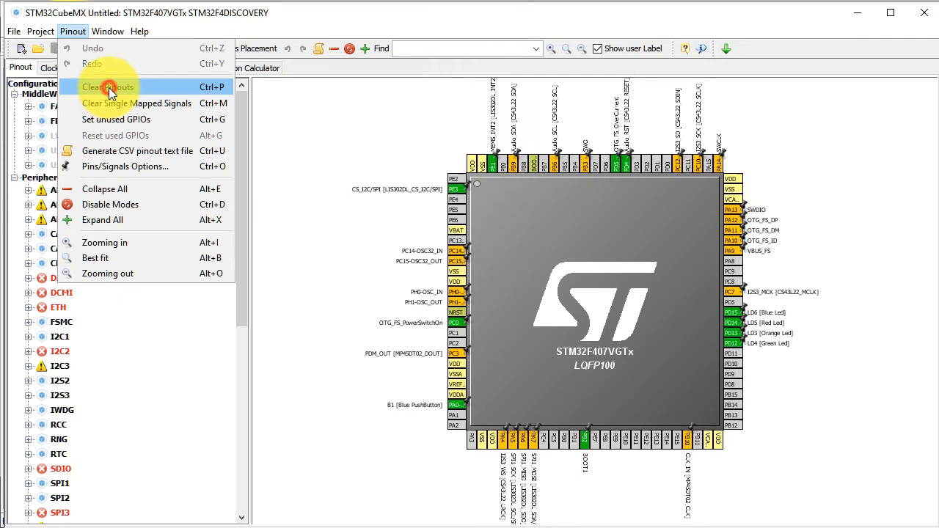
pyautogui.click(107, 86)
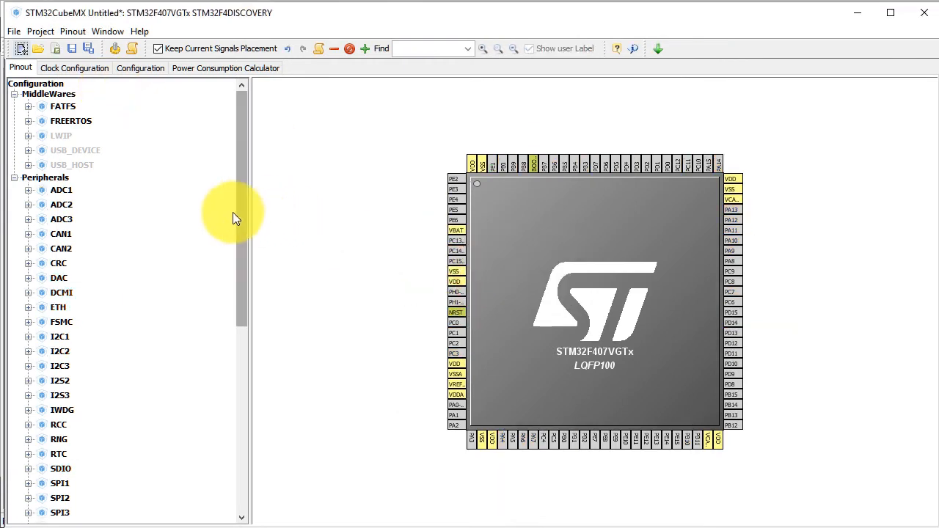
pyautogui.scroll(-3)
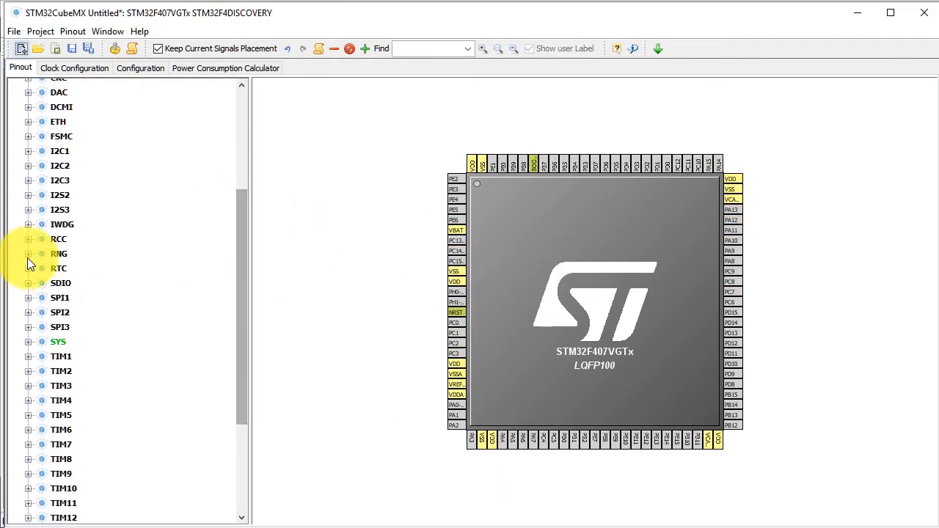
pyautogui.click(28, 239)
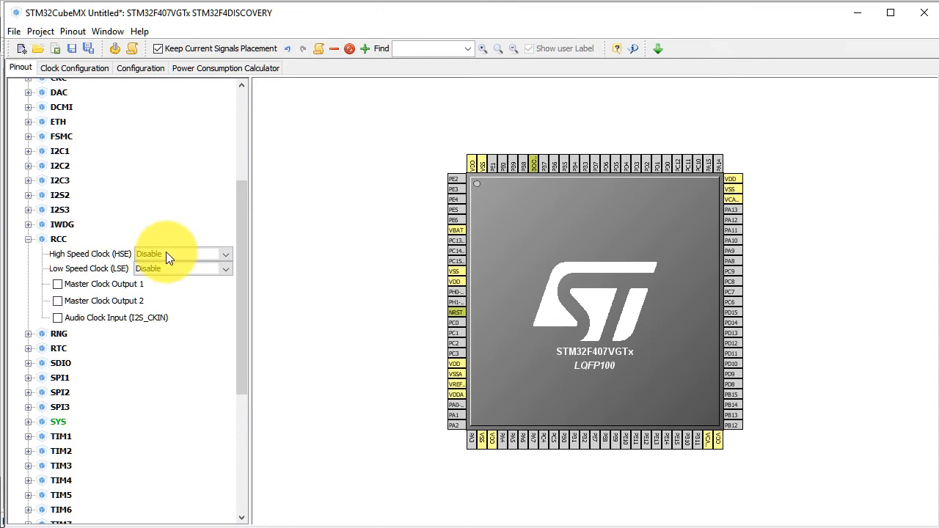
pyautogui.click(180, 253)
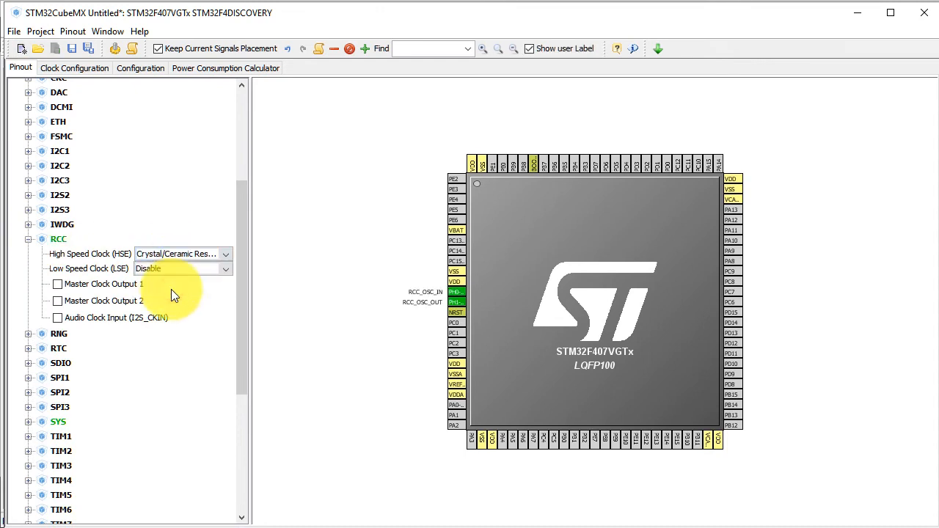
pyautogui.moveTo(545, 168)
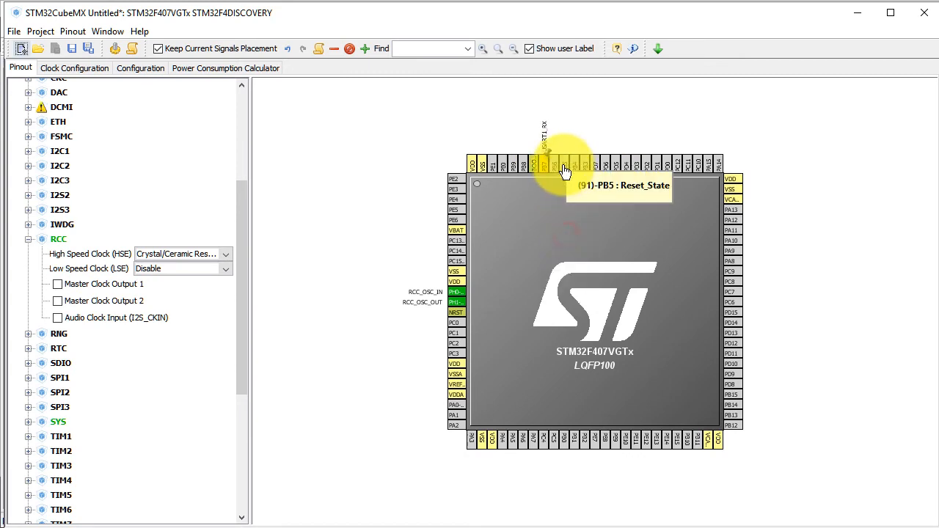
# - Set TIM4 Channel4 to PWM Generation CH4 and USART1 to Asynchronous mode
pyautogui.click(548, 164)
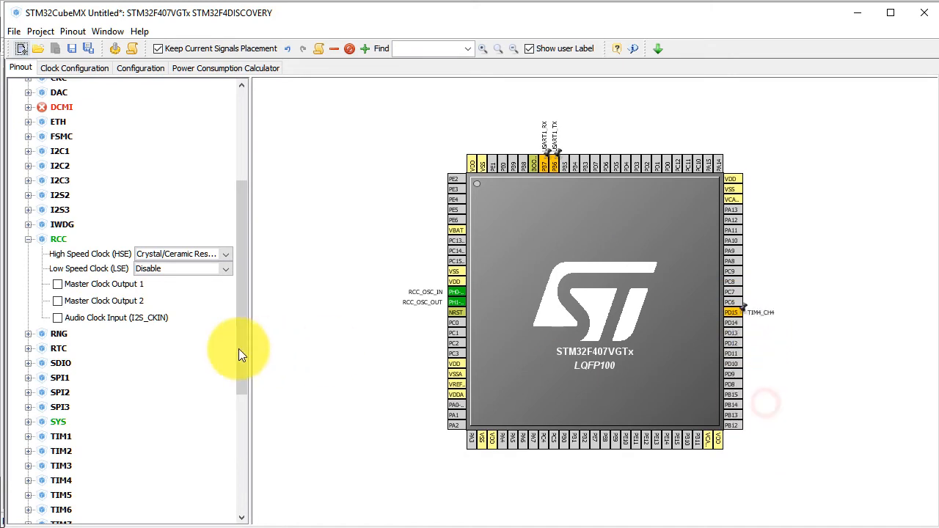
pyautogui.scroll(-3)
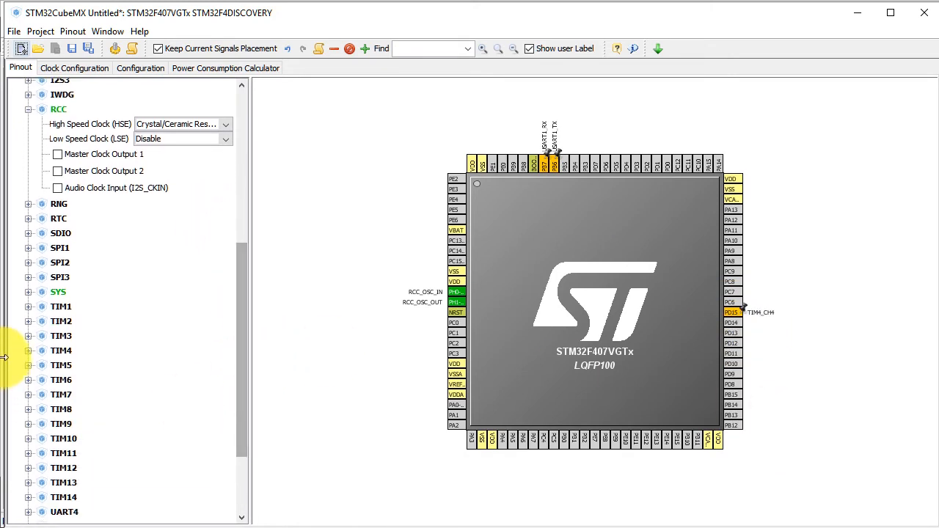
pyautogui.click(61, 348)
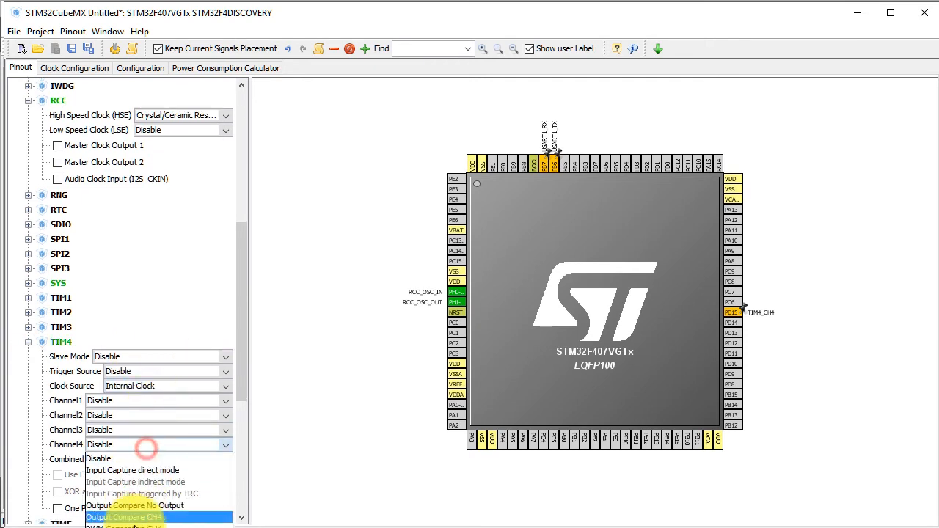
pyautogui.click(125, 527)
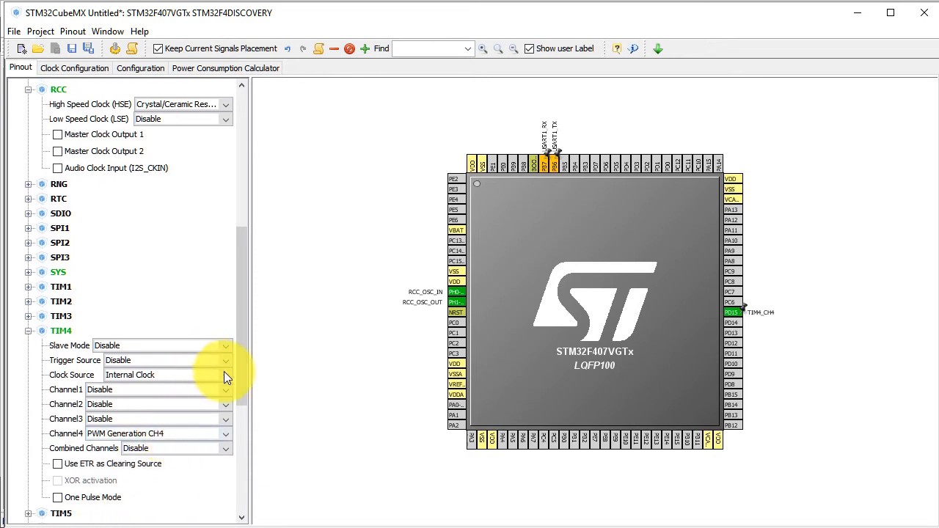
pyautogui.scroll(-3)
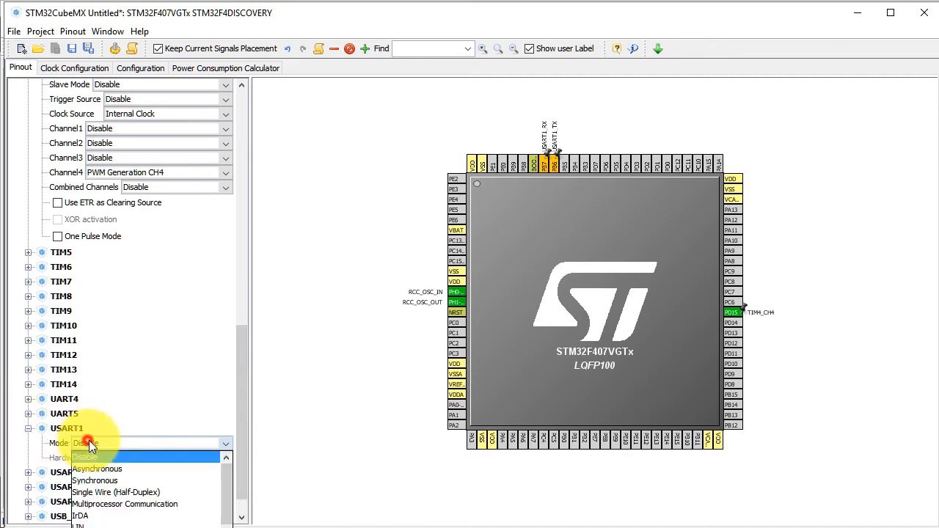
pyautogui.click(97, 469)
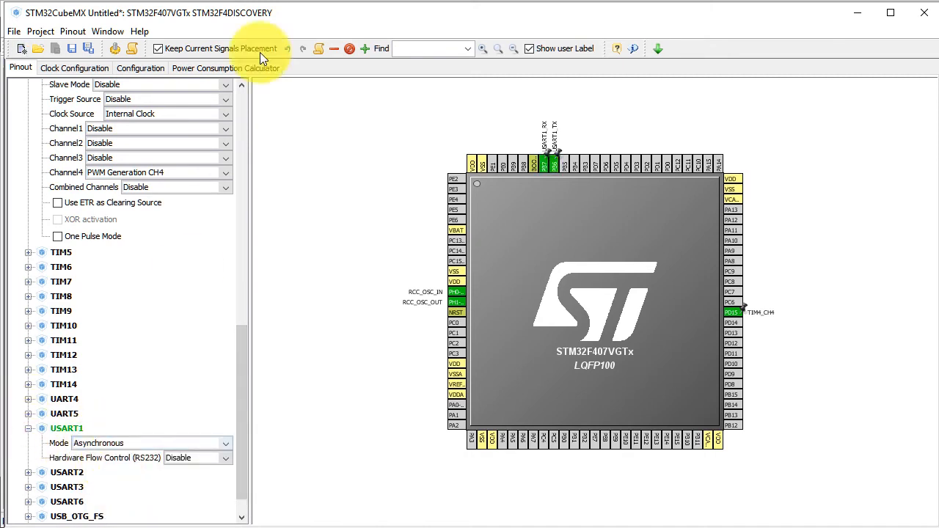
# - In Clock Configuration, select HSE as PLL source and a higher PLL N multiplier
pyautogui.click(74, 68)
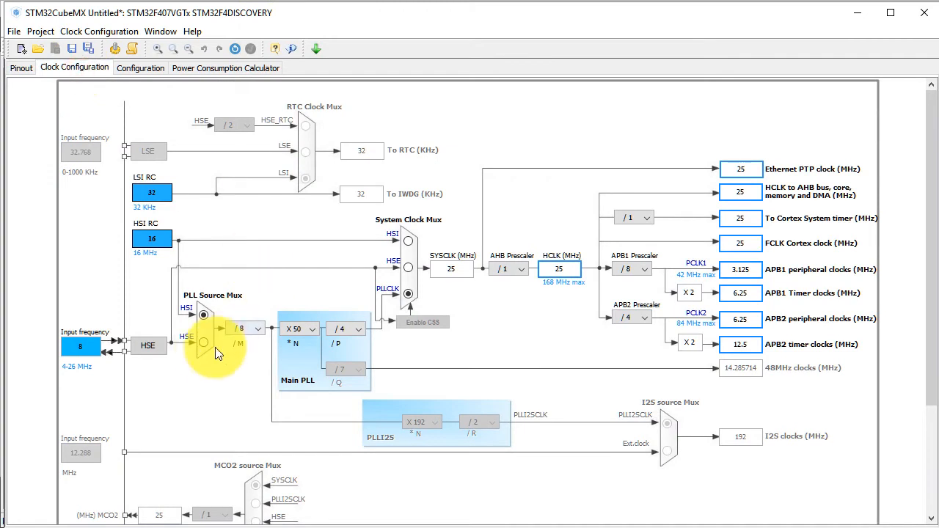
pyautogui.click(299, 329)
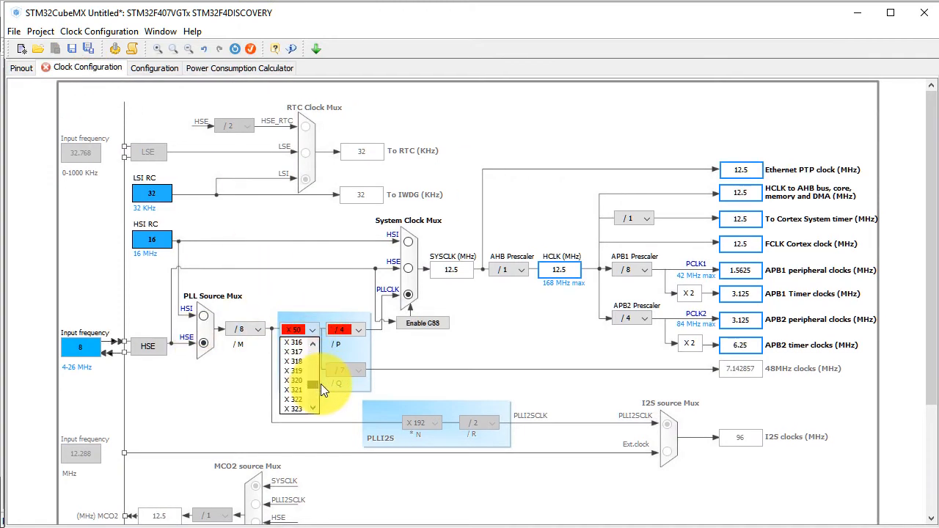
pyautogui.click(313, 331)
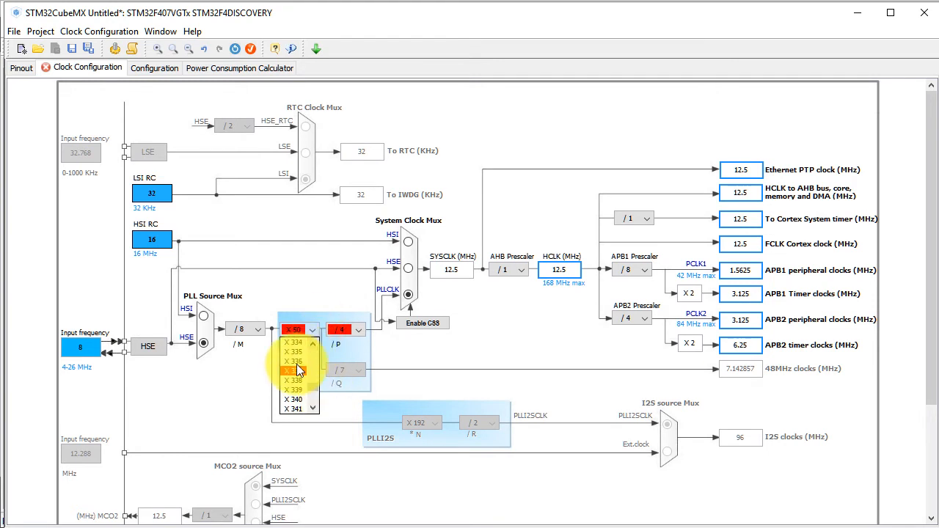
pyautogui.click(293, 361)
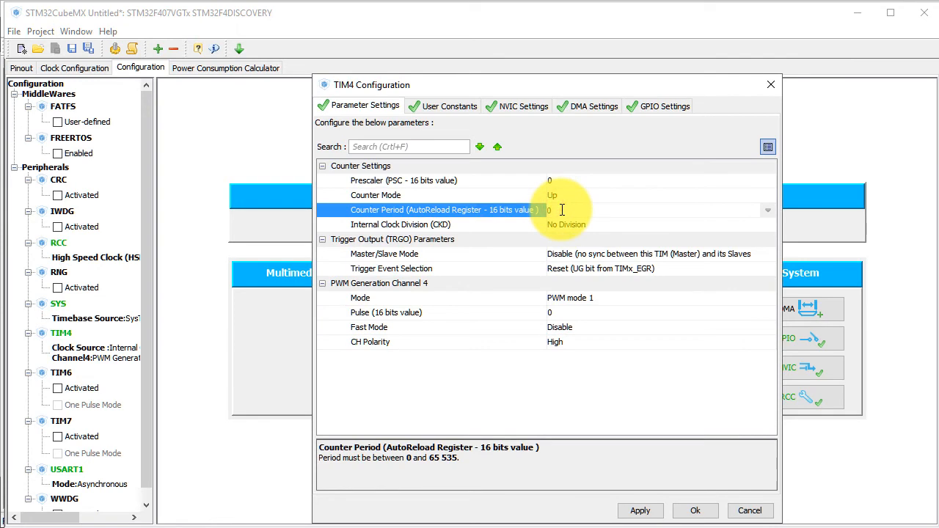
# - Enter 0xffff as TIM4 Counter Period and tick USART1 global interrupt in NVIC Settings
pyautogui.write('0xffff')
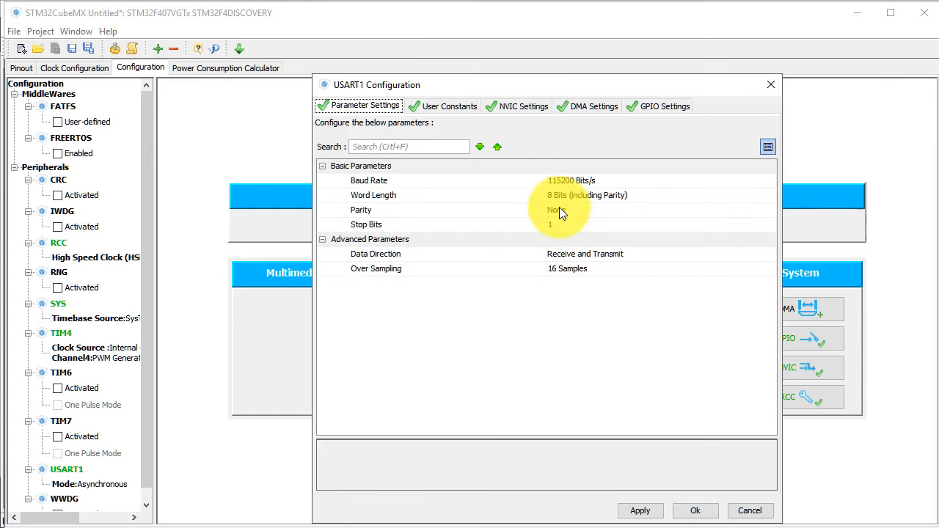
pyautogui.click(522, 105)
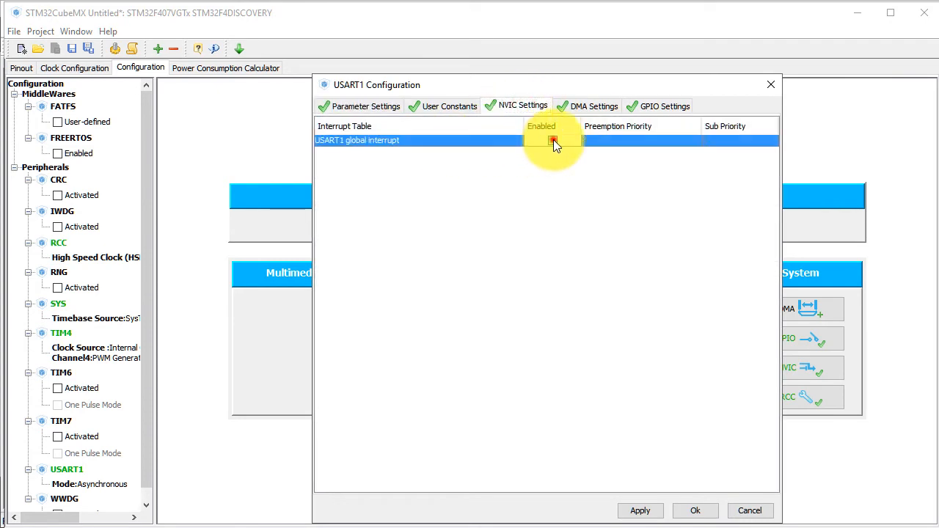
pyautogui.click(694, 510)
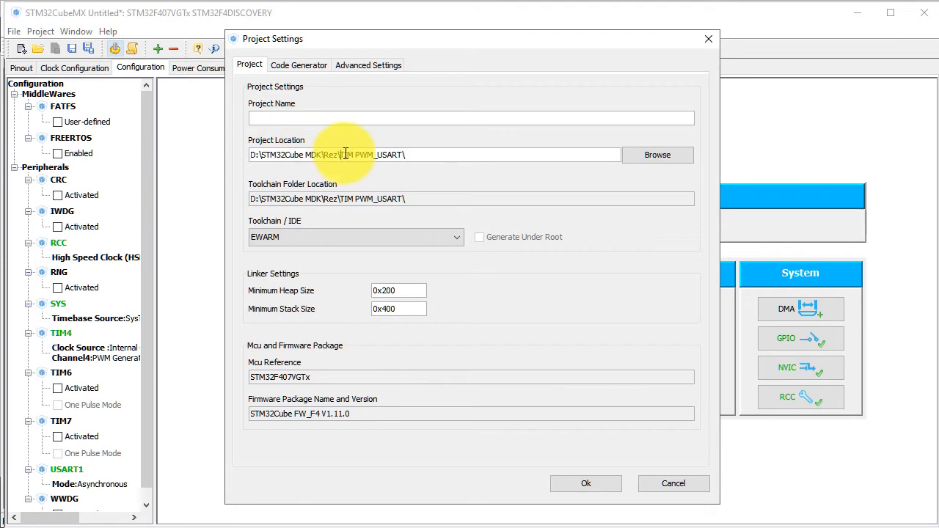
# - Name the project TIM PWM_USART, generate the code, and open it in IAR
pyautogui.doubleClick(359, 155)
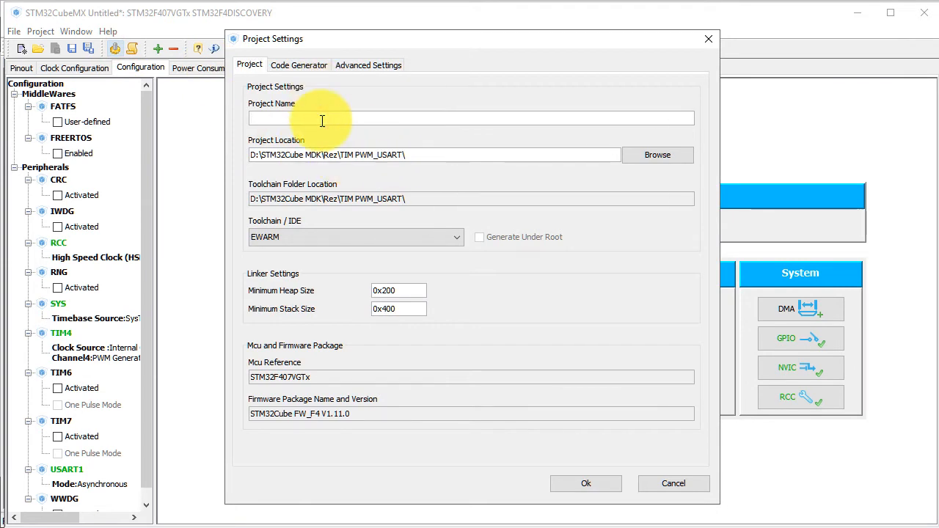
pyautogui.click(585, 484)
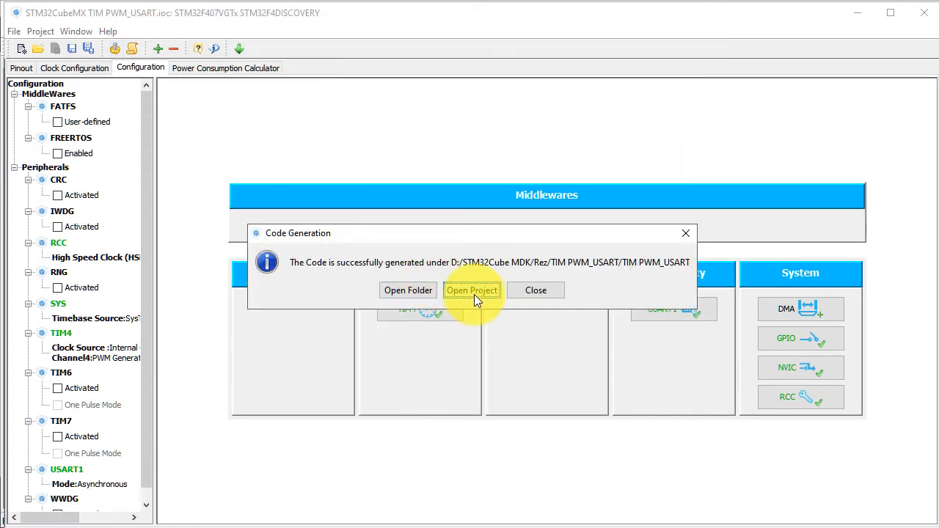
pyautogui.click(471, 290)
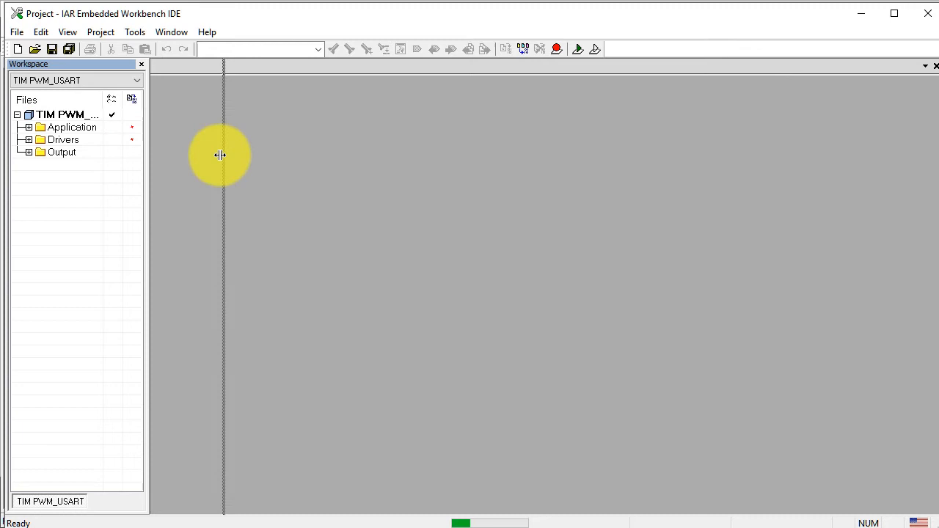
# - Widen the workspace panel and open stm32f4xx_it.c from the Application folder
pyautogui.click(171, 31)
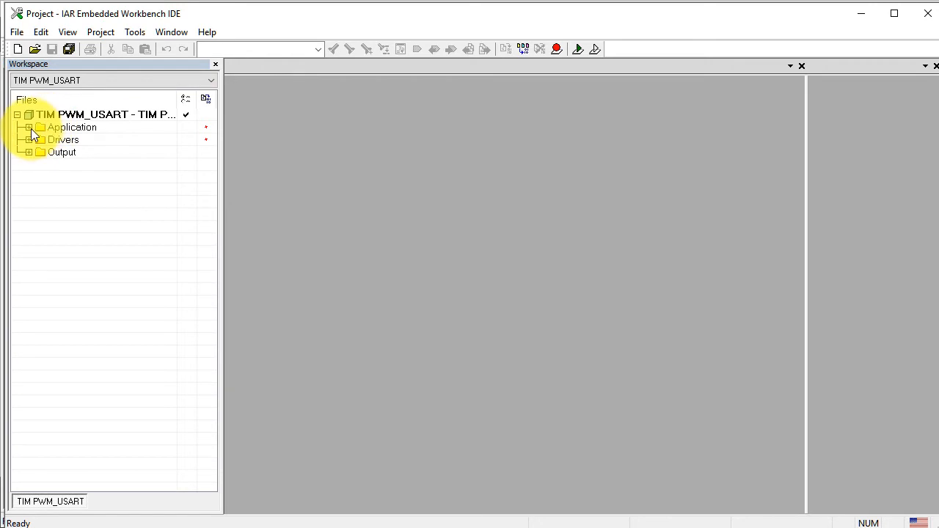
pyautogui.click(87, 164)
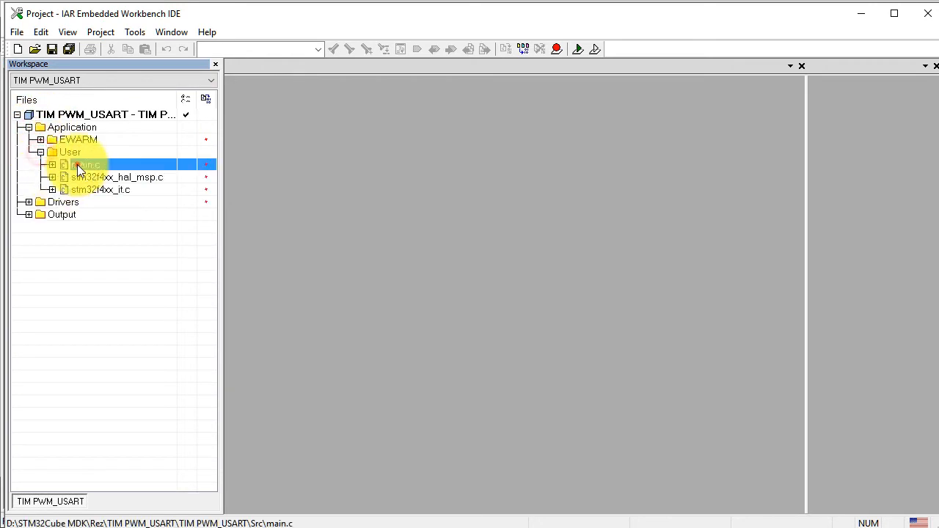
pyautogui.doubleClick(100, 189)
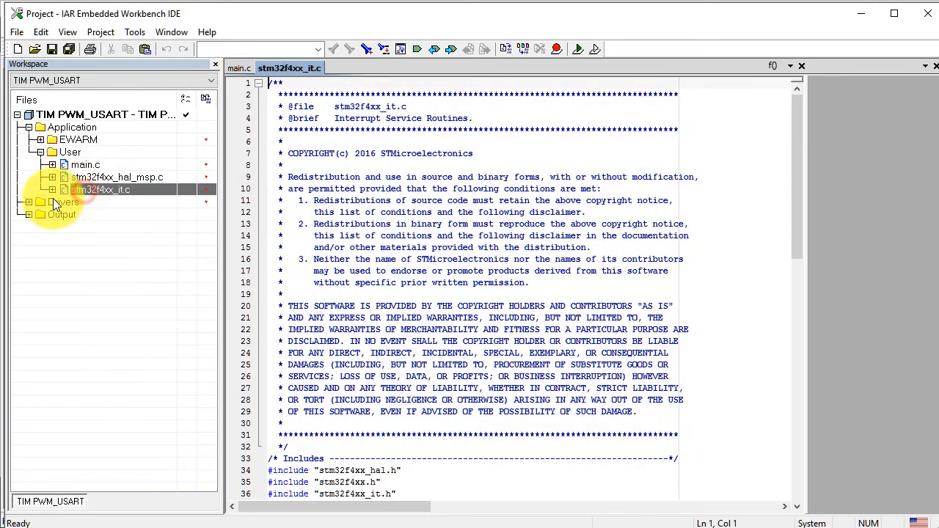
# - Open stm32f4xx_hal_tim.c from Drivers and browse its function list for HAL_TIM_PWM_Start
pyautogui.click(41, 202)
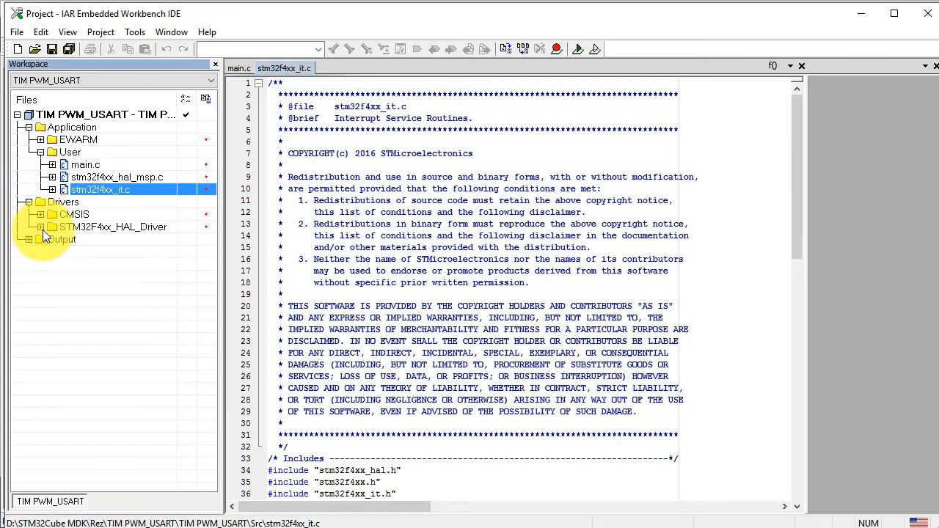
pyautogui.click(42, 227)
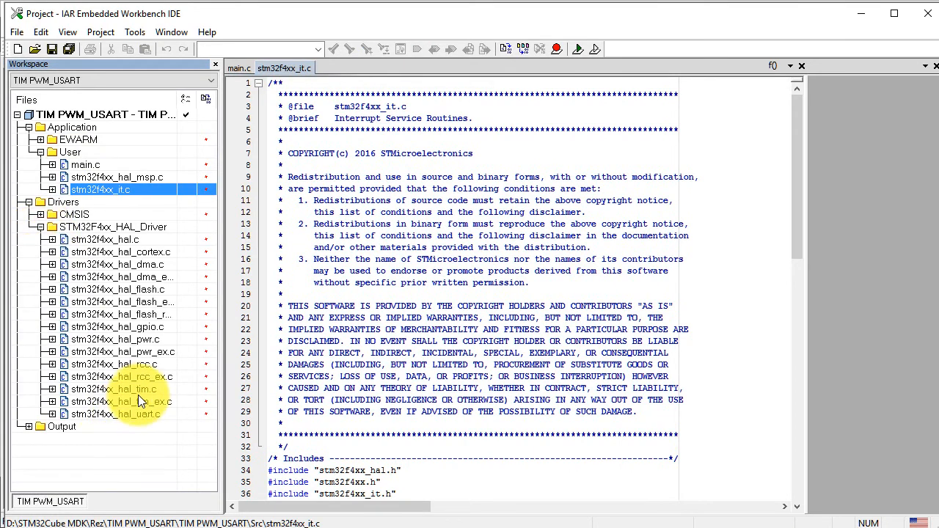
pyautogui.click(121, 389)
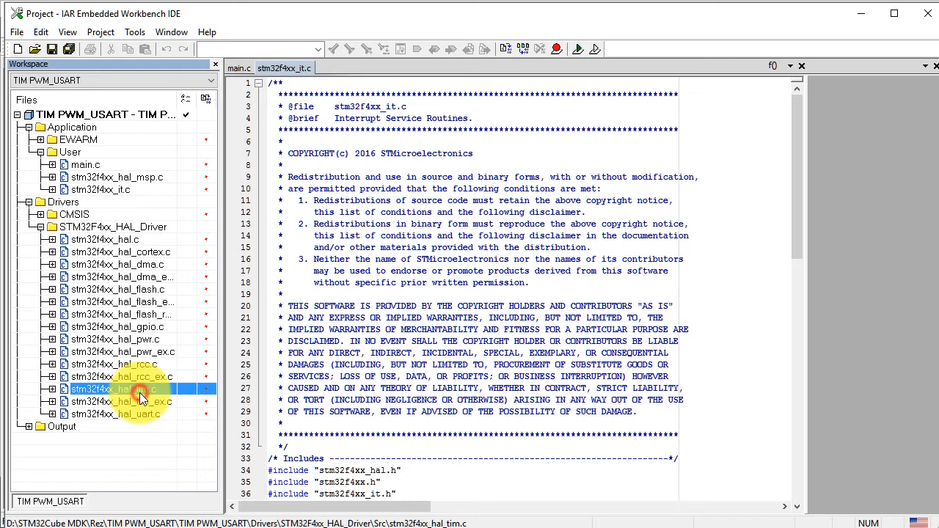
pyautogui.doubleClick(110, 389)
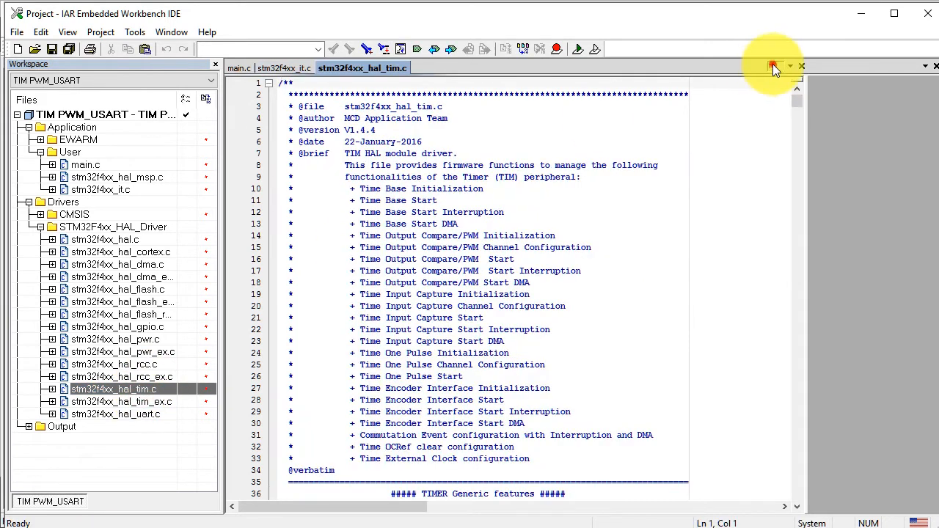
pyautogui.click(790, 66)
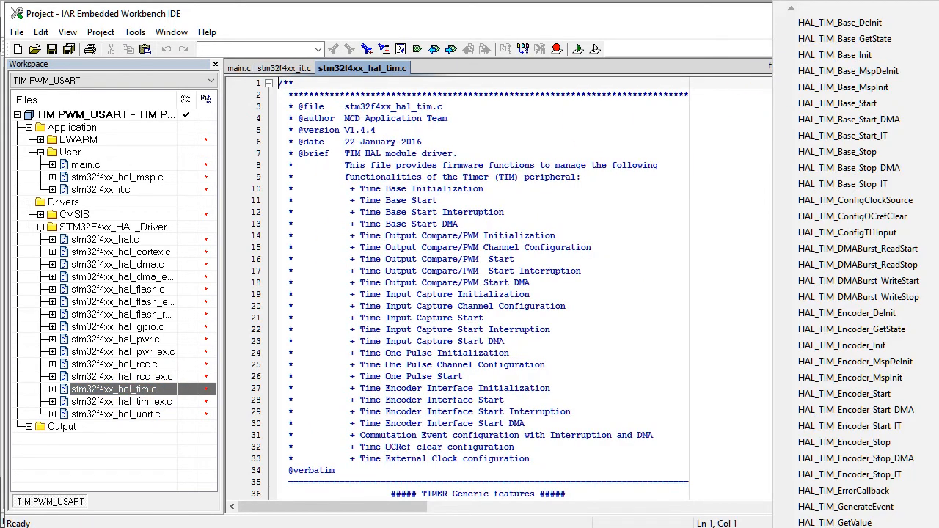
pyautogui.scroll(-3)
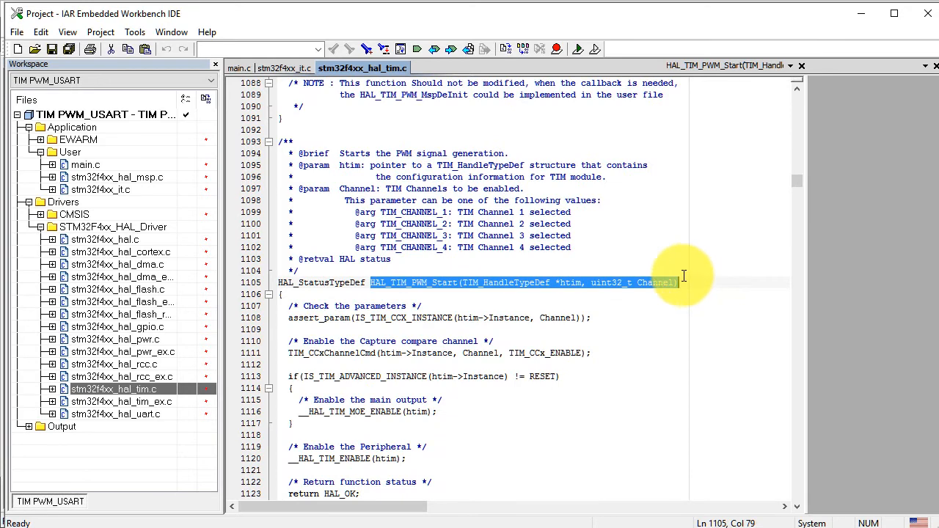
# - Add HAL_TIM_PWM_Start with &htim4 and TIM_CHANNEL_4 to main.c's USER CODE 2 section
pyautogui.click(241, 67)
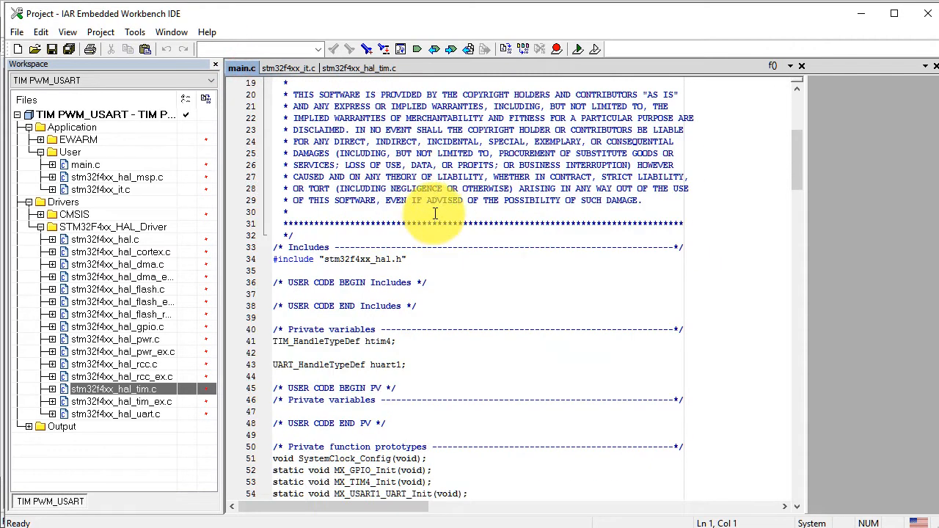
pyautogui.scroll(-3)
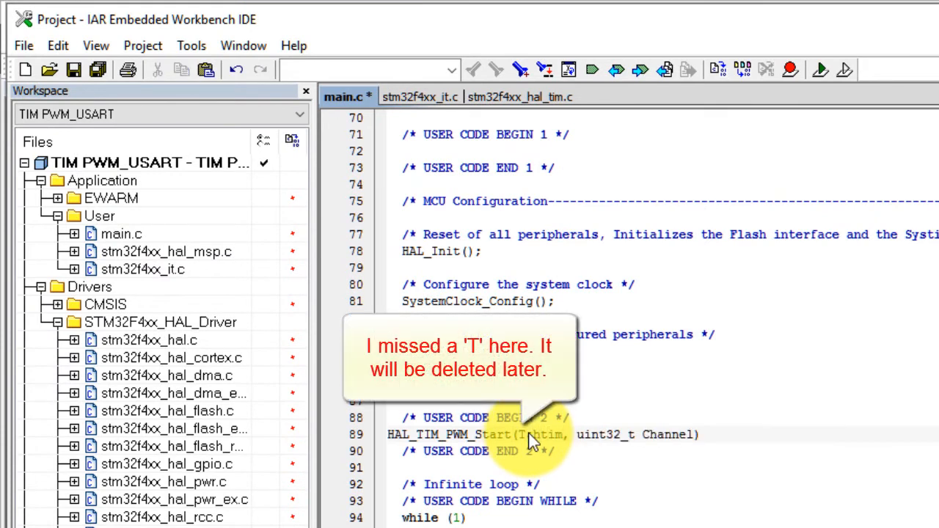
pyautogui.write('T')
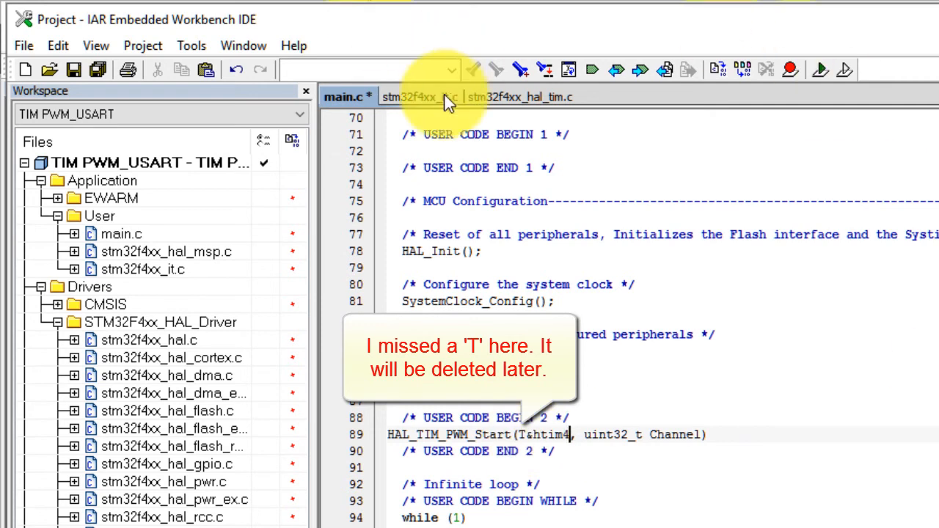
pyautogui.click(521, 97)
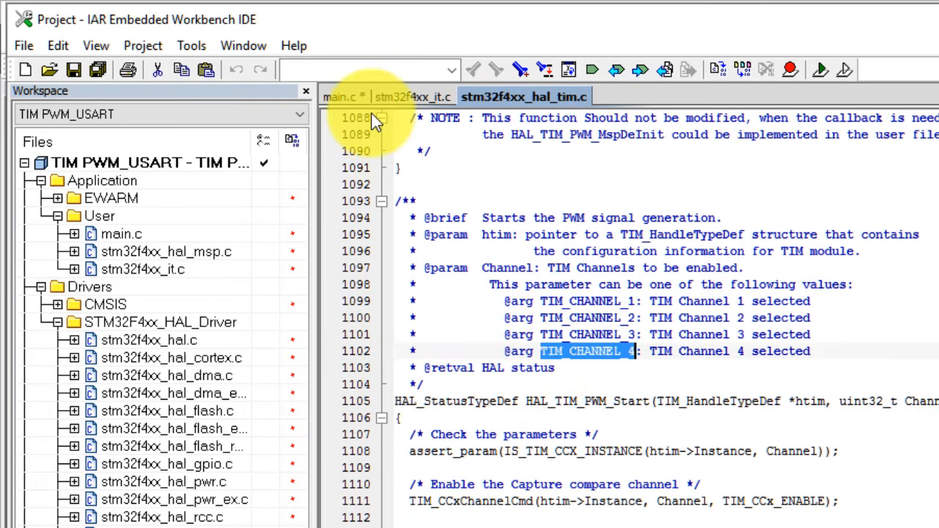
pyautogui.click(342, 97)
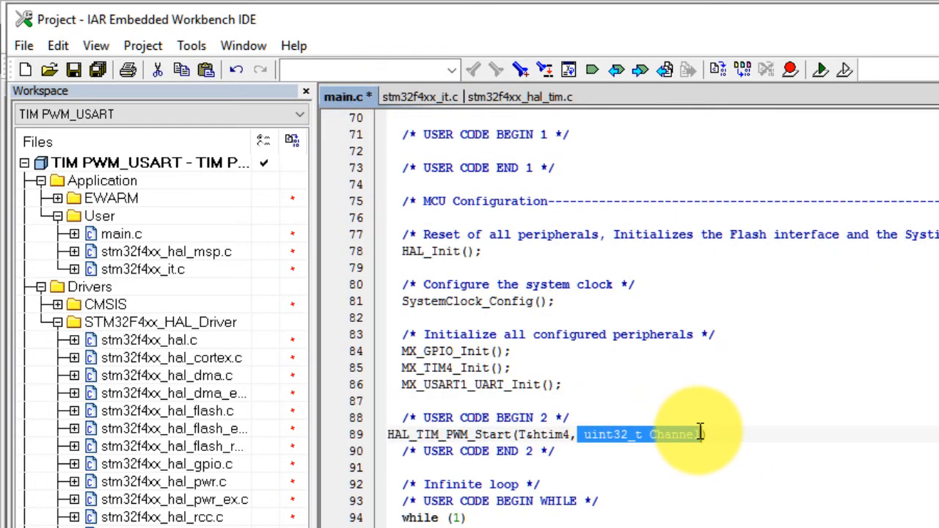
pyautogui.write('TIM_CHANNEL_4')
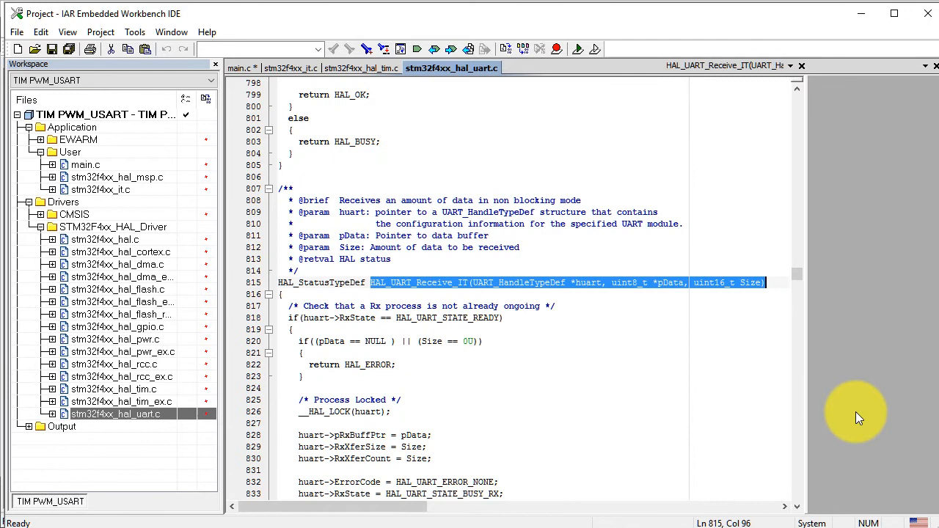
# - In main.c, call HAL_UART_Receive_IT(&huart1,&c,1) and declare uint8_t c
pyautogui.click(244, 68)
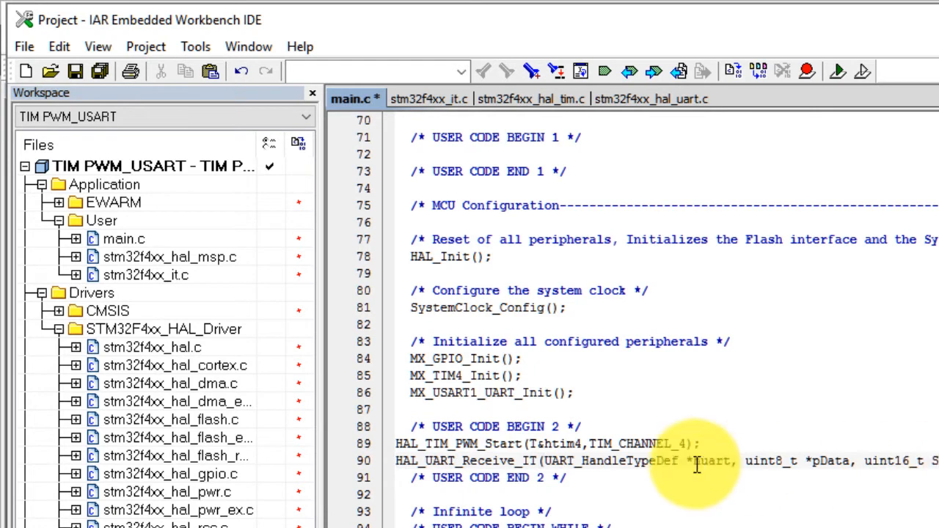
pyautogui.doubleClick(632, 460)
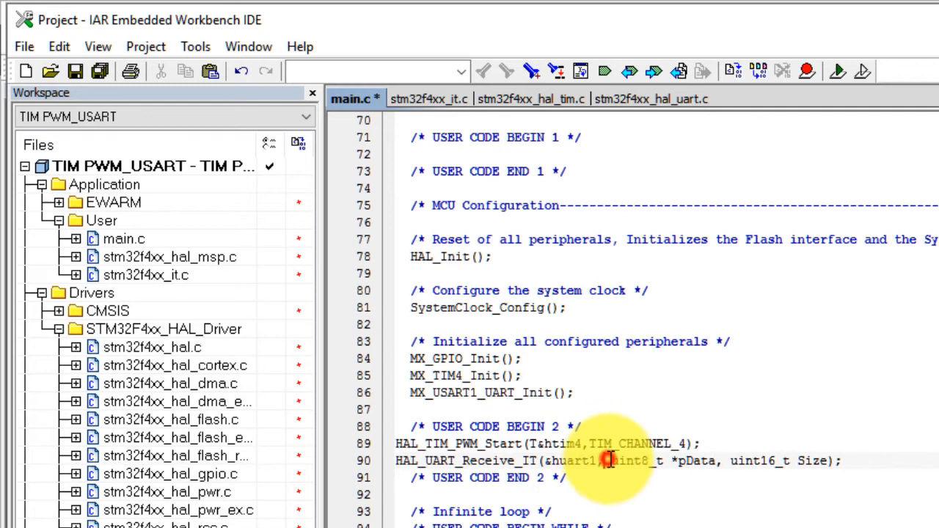
pyautogui.moveTo(606, 460); pyautogui.dragTo(712, 461)
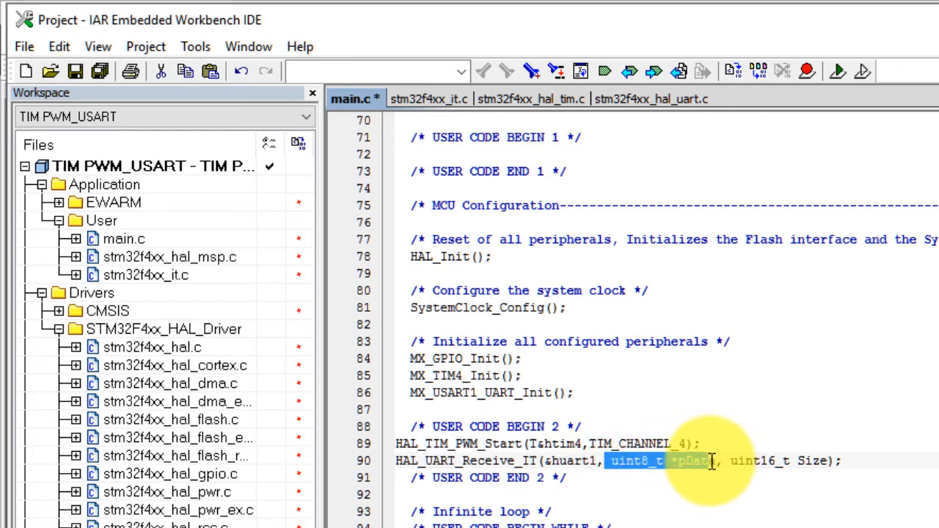
pyautogui.write('&')
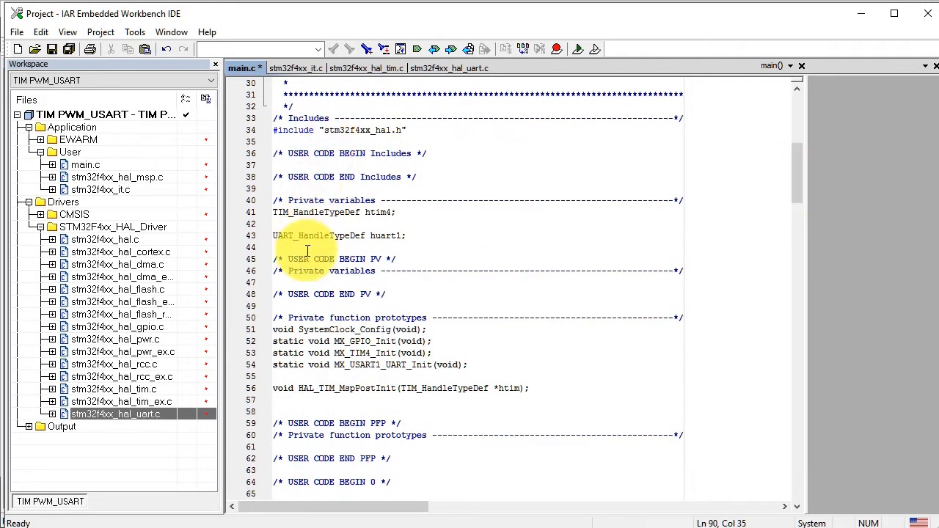
pyautogui.write('uint8_t c;')
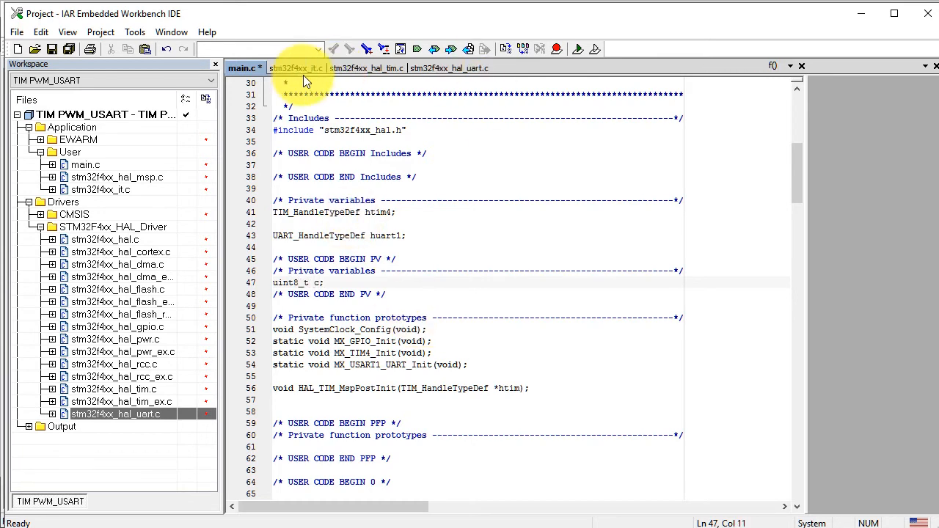
pyautogui.click(296, 68)
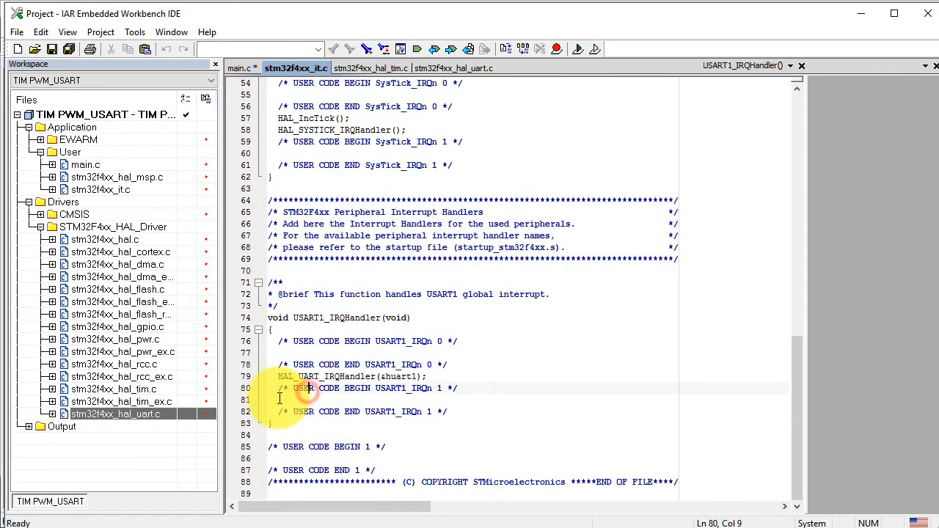
# - Copy HAL_UART_Receive_IT(&huart1,&c,1); from main.c into USART1_IRQHandler
pyautogui.click(241, 67)
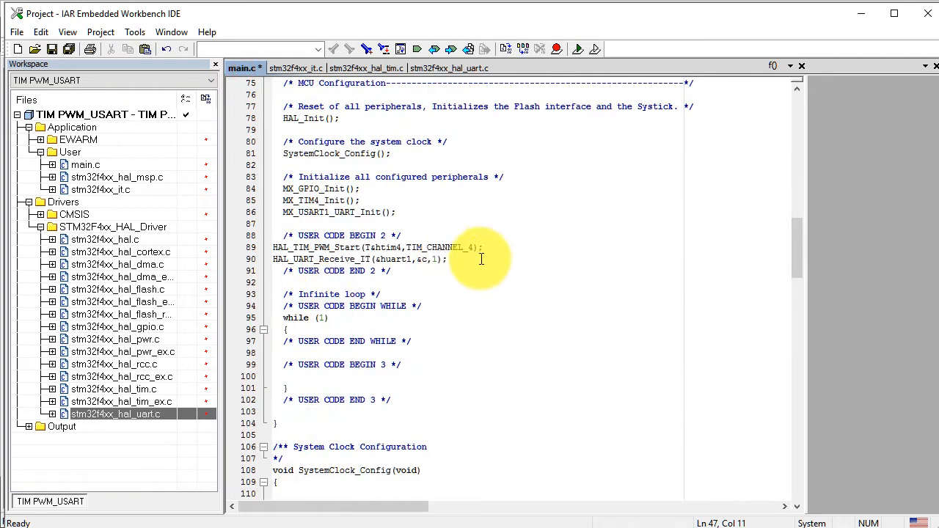
pyautogui.click(448, 259)
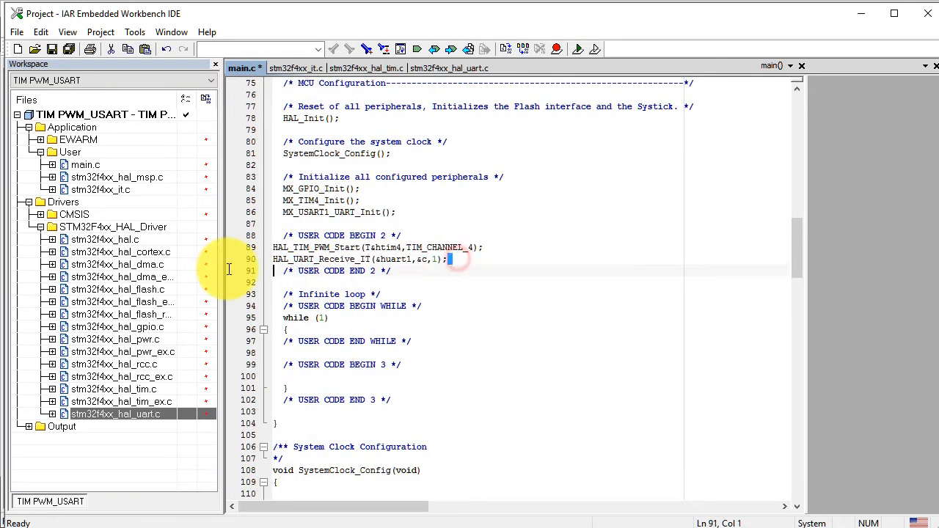
pyautogui.tripleClick(360, 259)
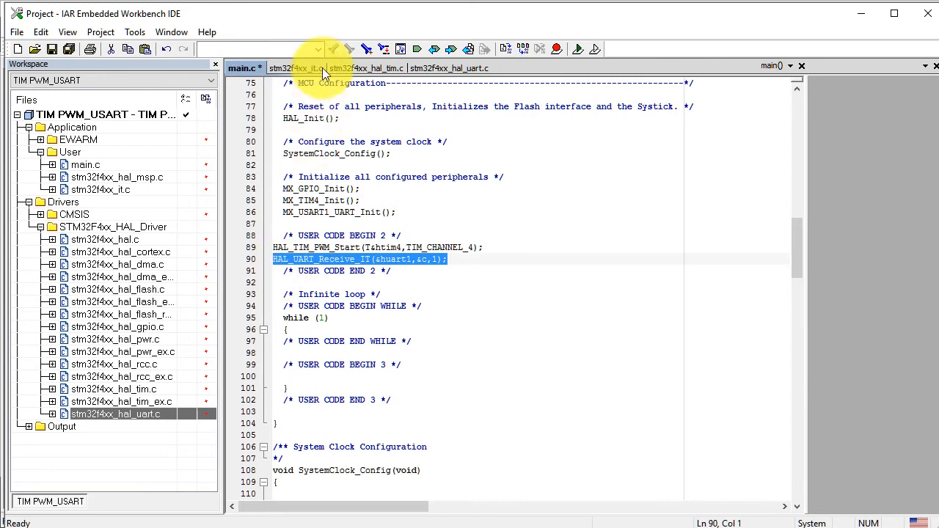
pyautogui.click(295, 68)
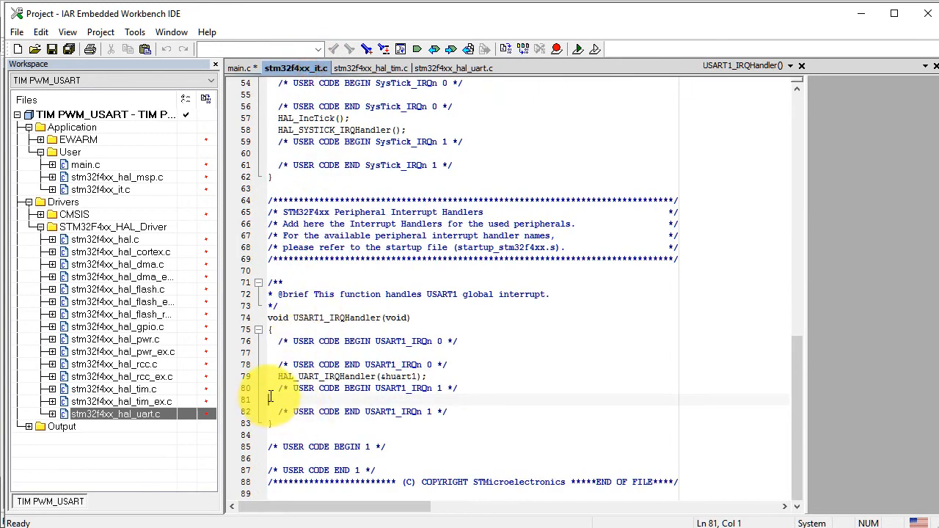
pyautogui.write('HAL_UART_Receive_IT(&huart1,&c,1);')
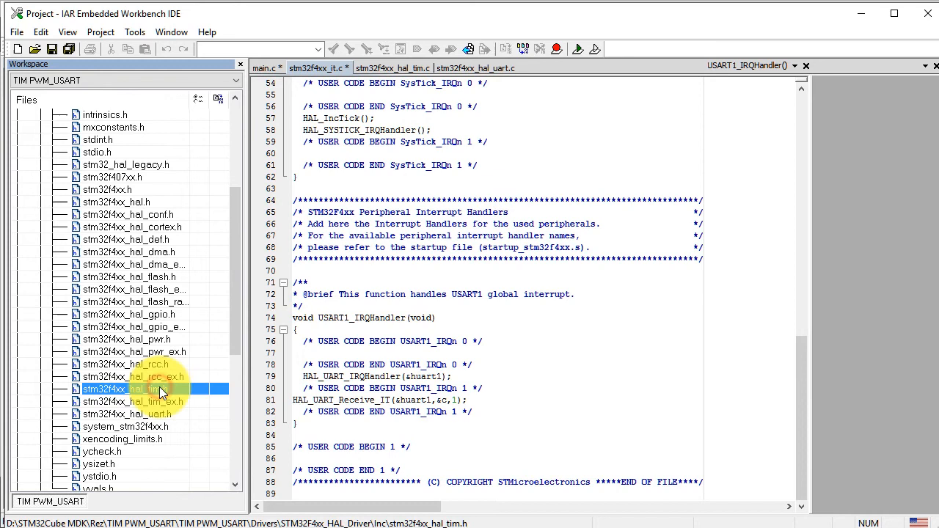
# - Open stm32f4xx_hal_tim.h and select the __HAL_TIM_SET_COMPARE macro
pyautogui.doubleClick(132, 389)
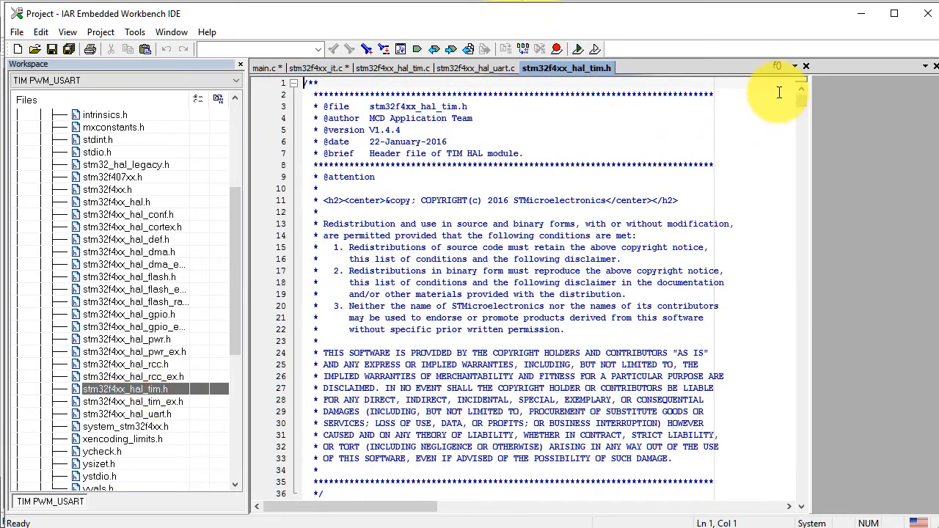
pyautogui.scroll(-3)
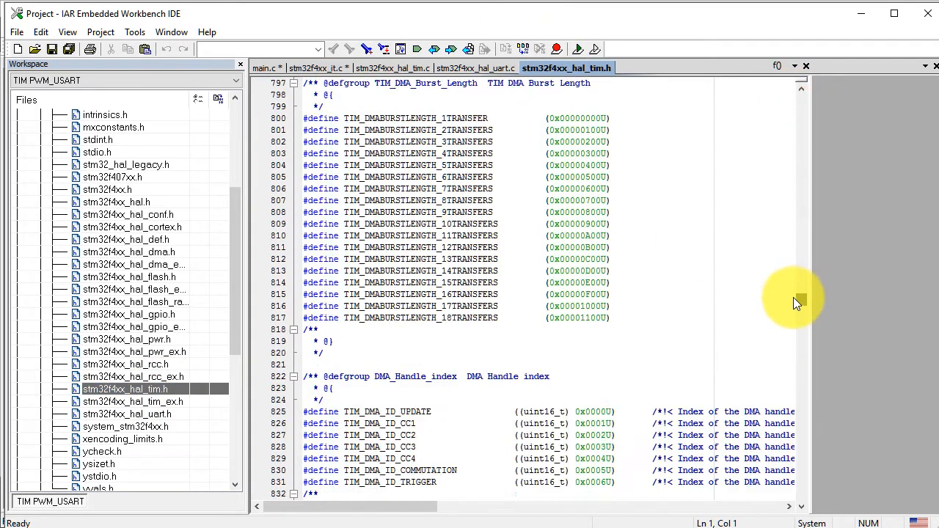
pyautogui.scroll(-3)
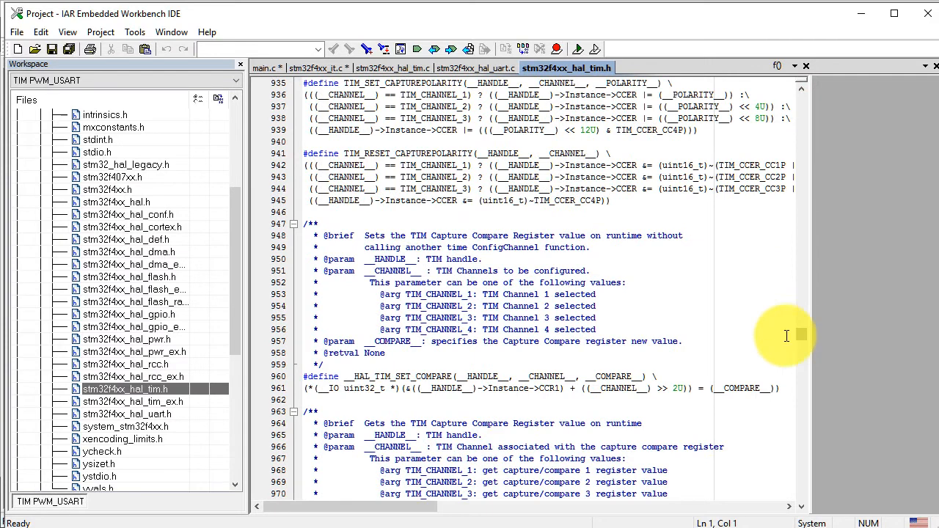
pyautogui.doubleClick(371, 377)
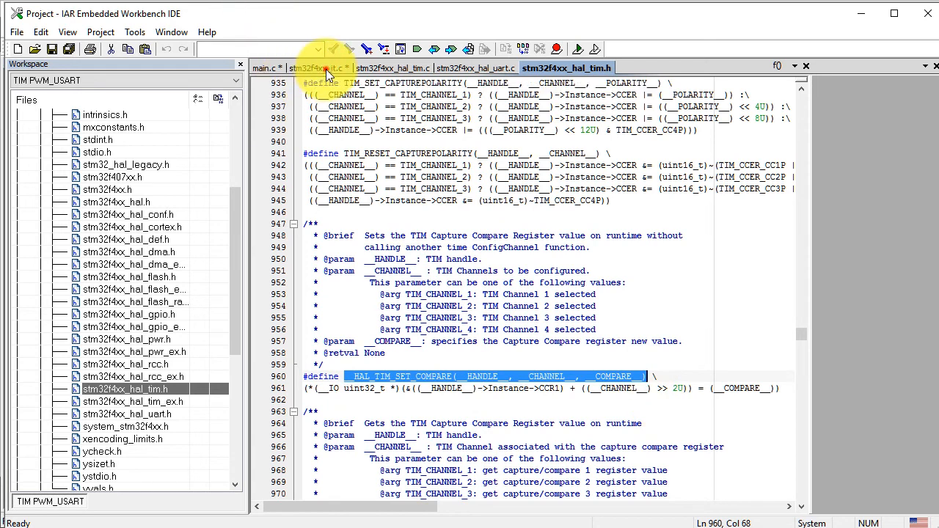
# - Fill the handler's compare macro with &htim4, TIM_CHANNEL_4 and 256*c, copied from main.c
pyautogui.click(323, 67)
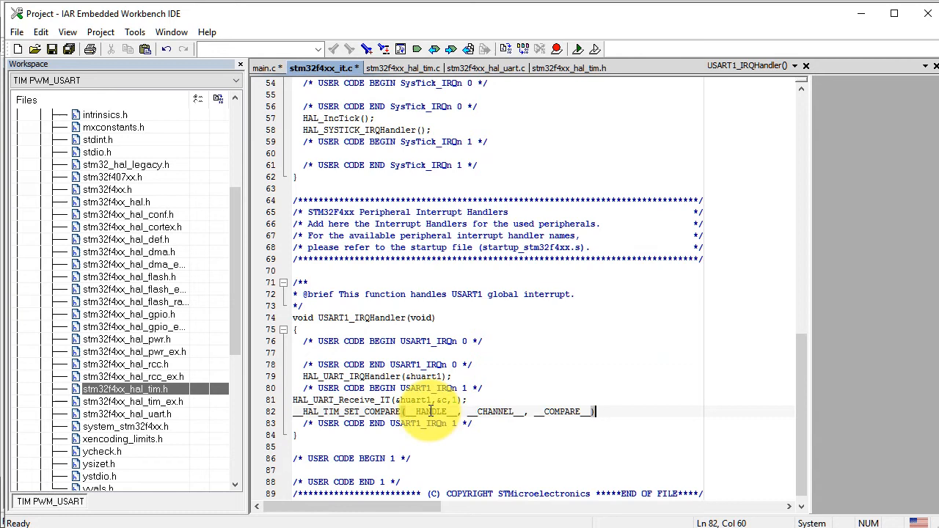
pyautogui.click(266, 68)
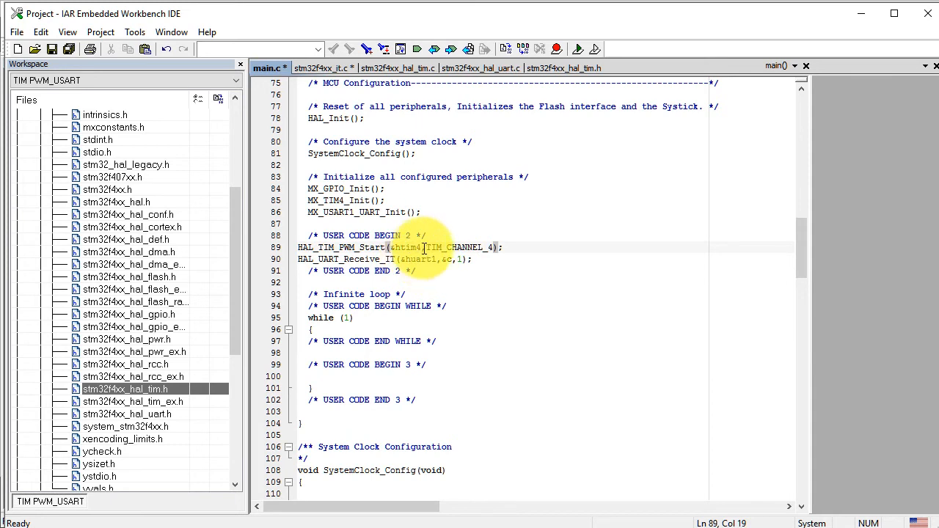
pyautogui.doubleClick(405, 247)
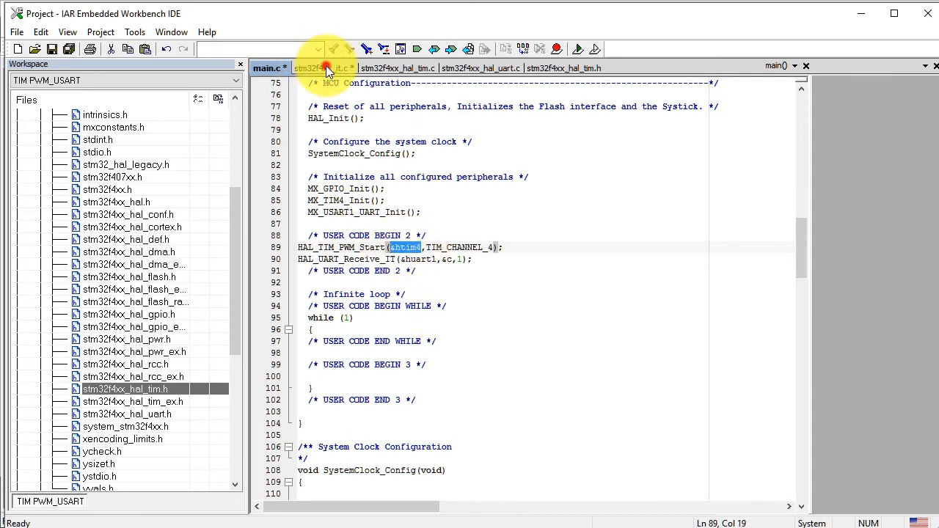
pyautogui.click(323, 68)
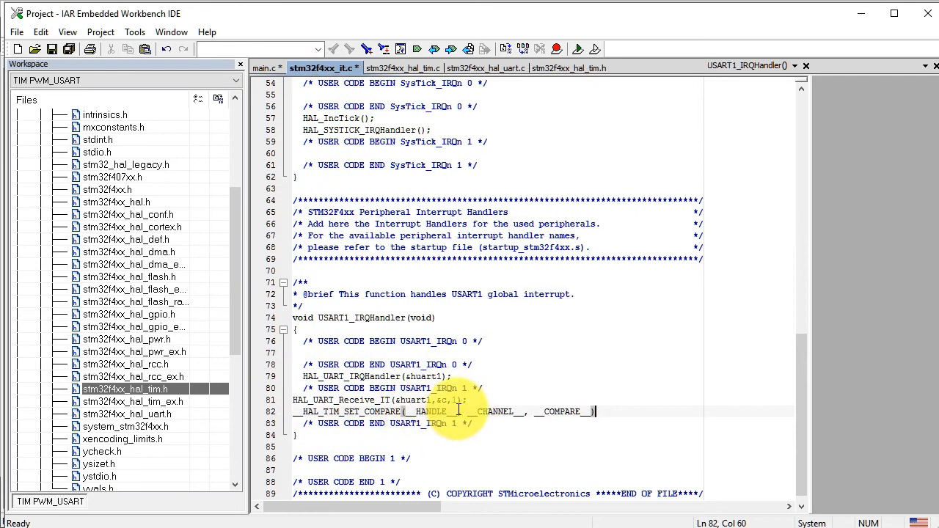
pyautogui.doubleClick(433, 411)
pyautogui.write('&htim1')
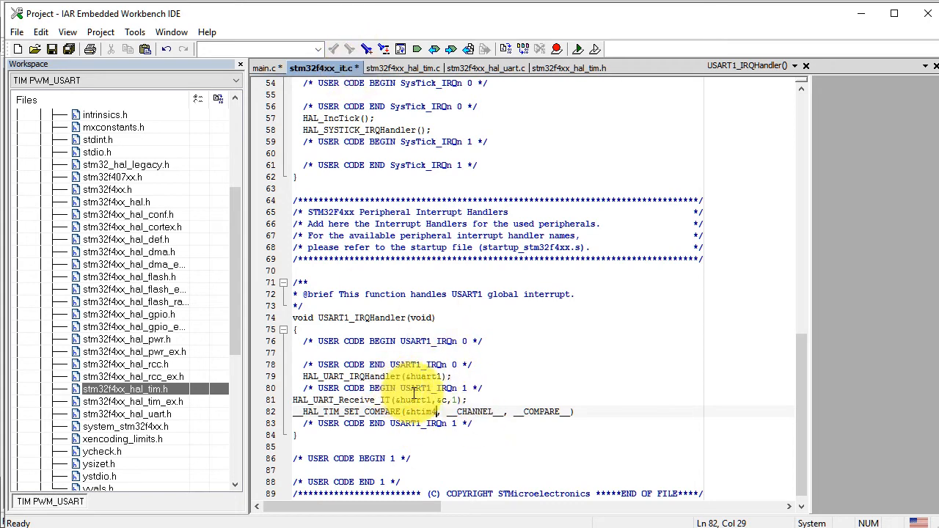
pyautogui.click(264, 68)
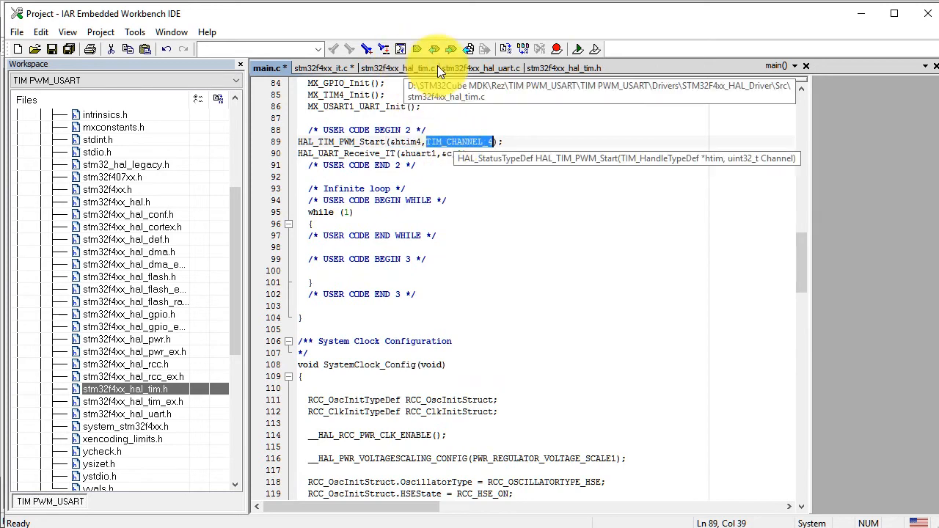
pyautogui.click(323, 68)
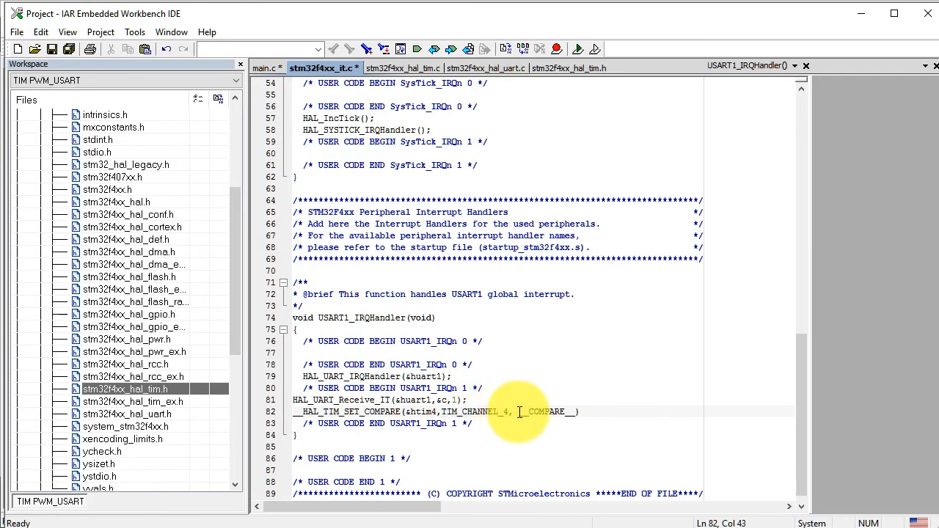
pyautogui.doubleClick(547, 411)
pyautogui.write('256')
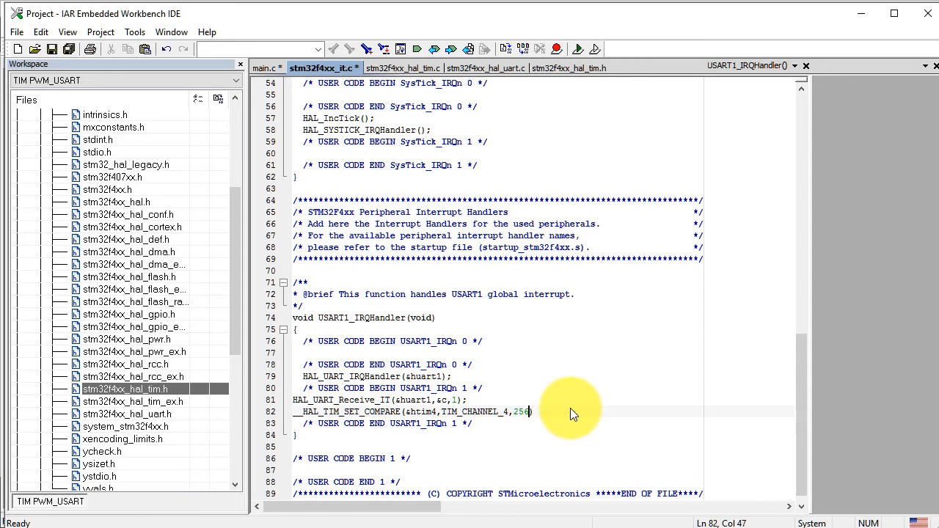
pyautogui.write('*c')
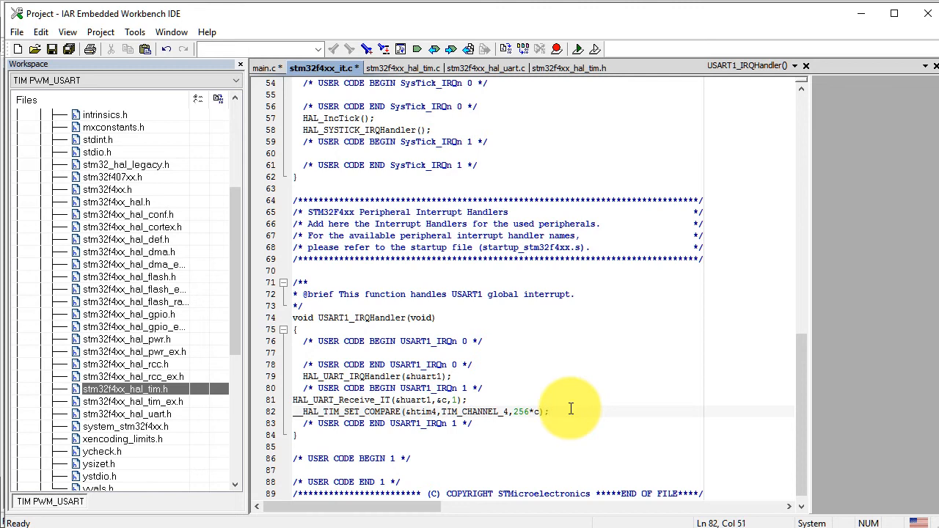
pyautogui.moveTo(802, 396)
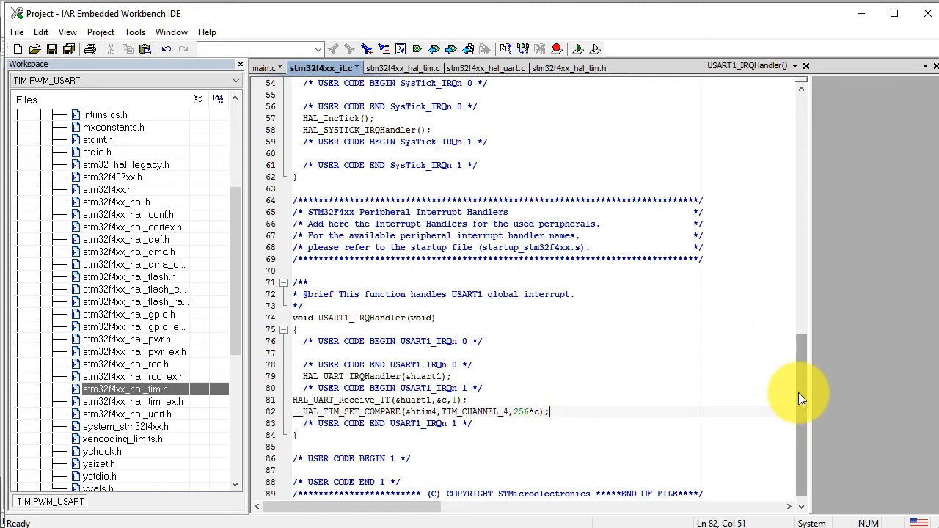
pyautogui.click(264, 68)
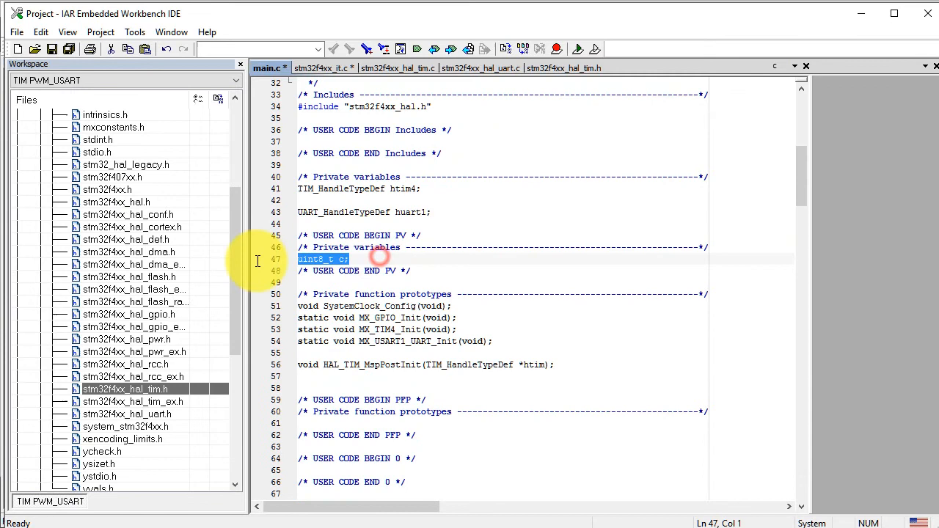
pyautogui.moveTo(288, 47)
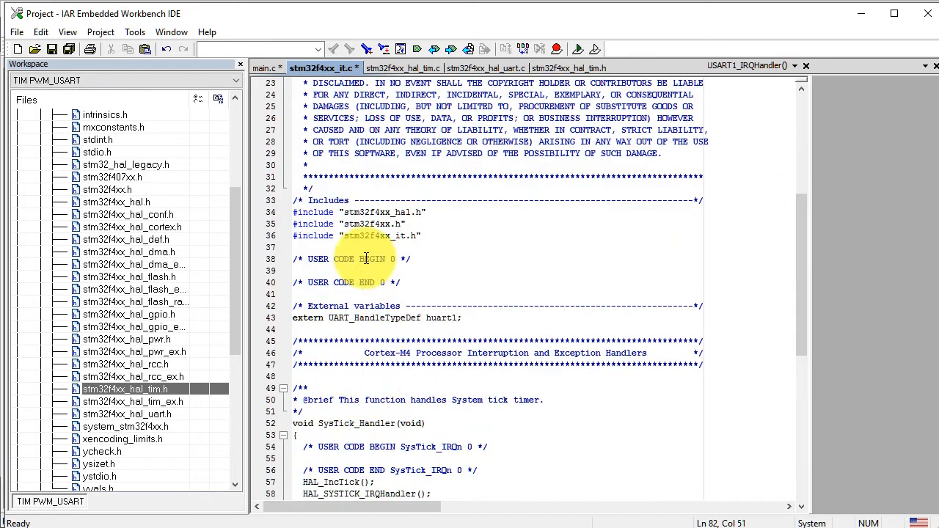
# - Declare extern uint8_t c and extern TIM_HandleTypeDef htim4, then download and debug
pyautogui.write('uint8_t c;')
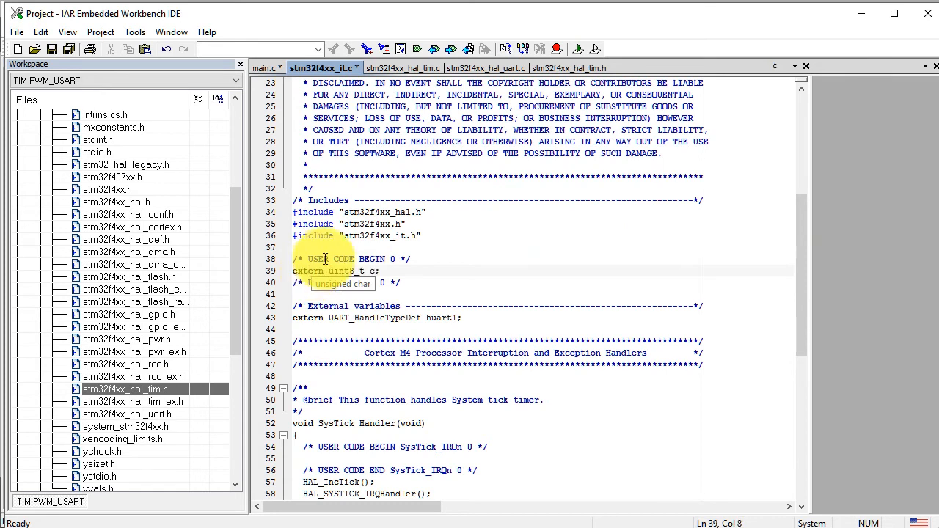
pyautogui.click(265, 67)
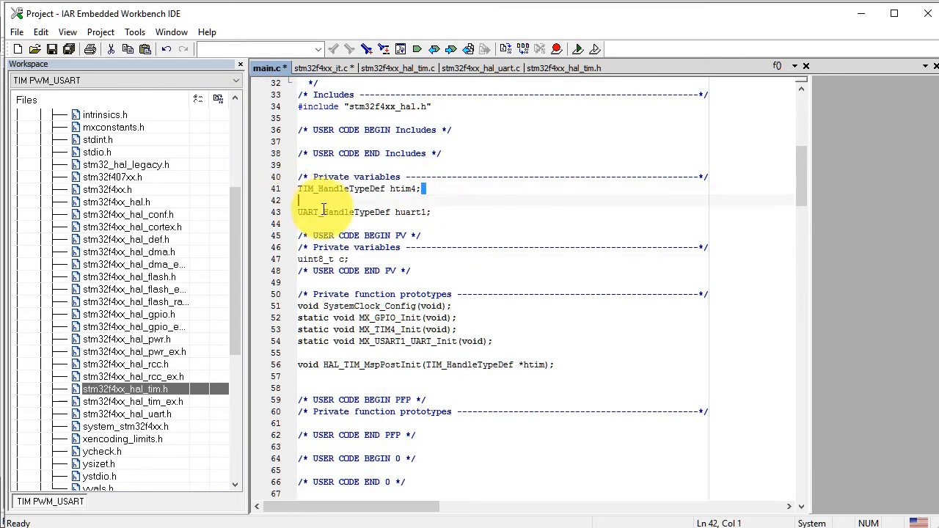
pyautogui.click(324, 68)
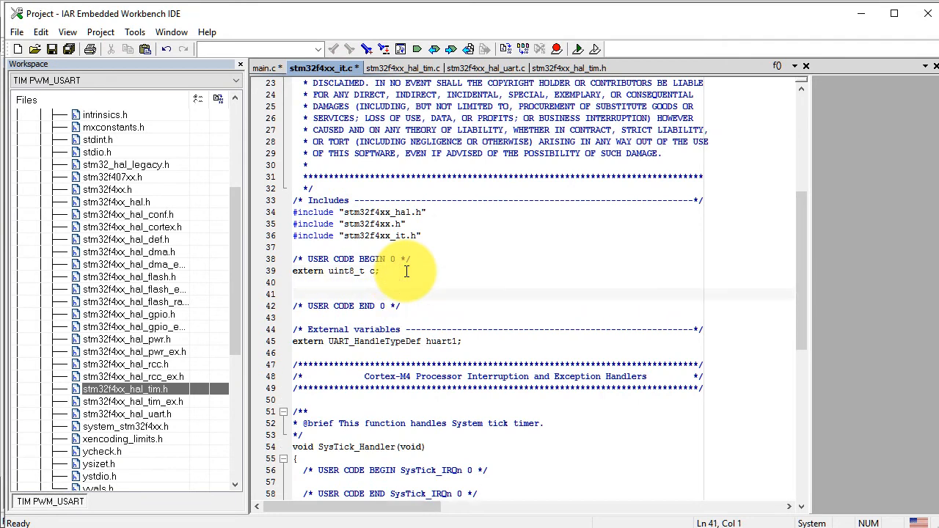
pyautogui.write('TIM_HandleTypeDef htim4;')
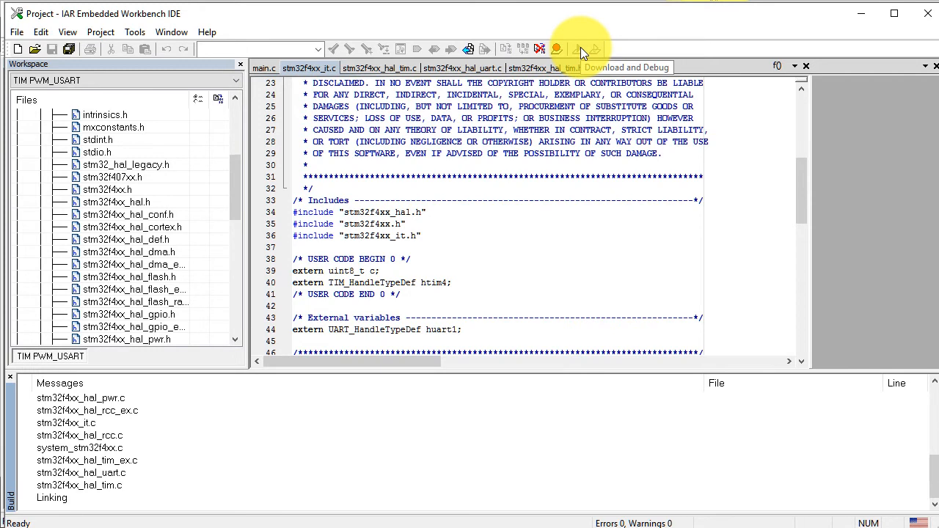
pyautogui.click(586, 49)
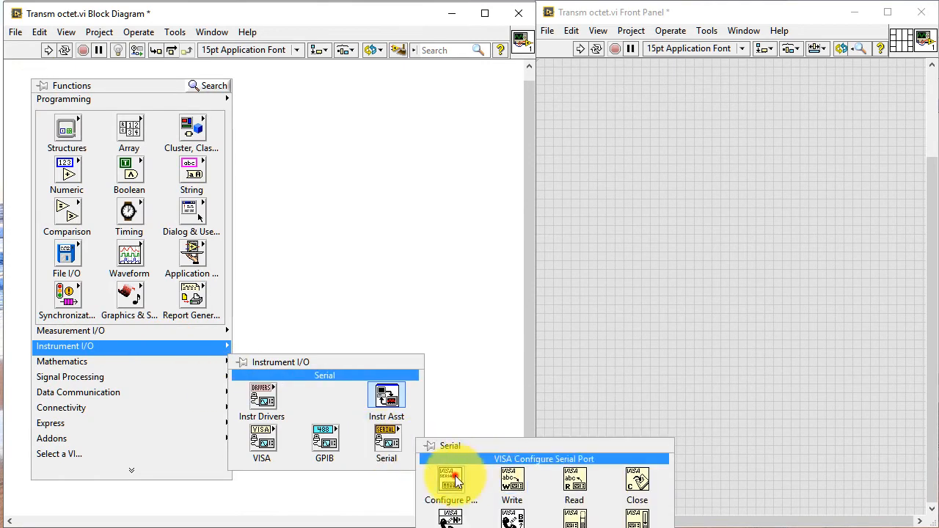
# - Place VISA Configure Serial Port and VISA Write, and draw a while loop around the write
pyautogui.click(451, 480)
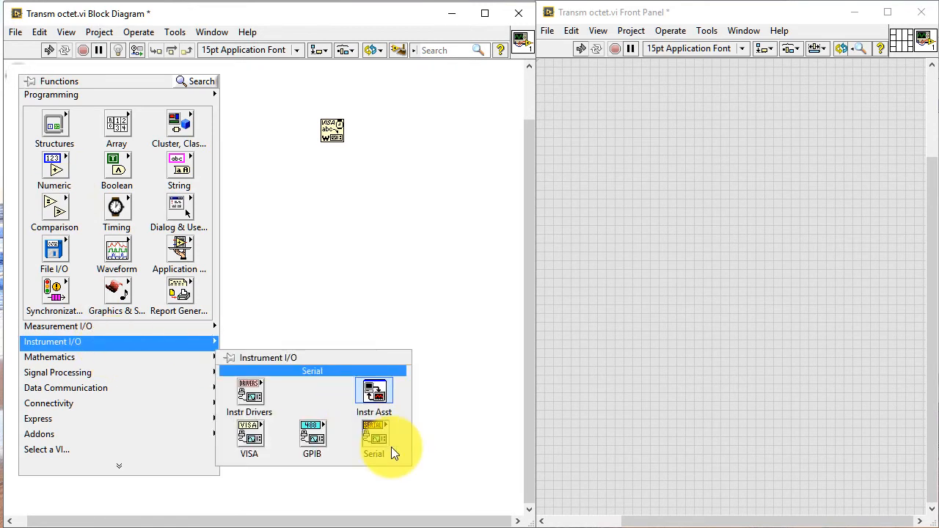
pyautogui.click(375, 436)
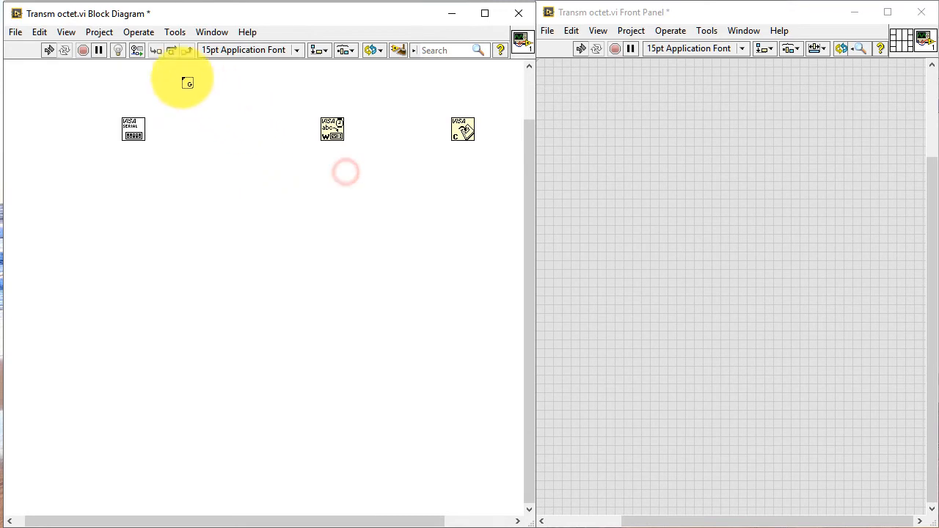
pyautogui.moveTo(188, 83); pyautogui.dragTo(442, 376)
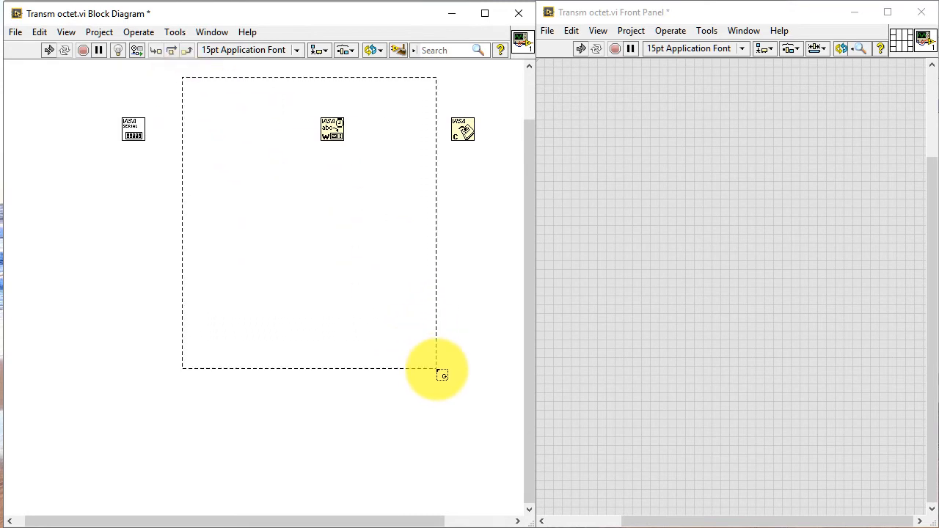
# - Create a stop control for the loop condition and a VISA resource name control
pyautogui.rightClick(423, 356)
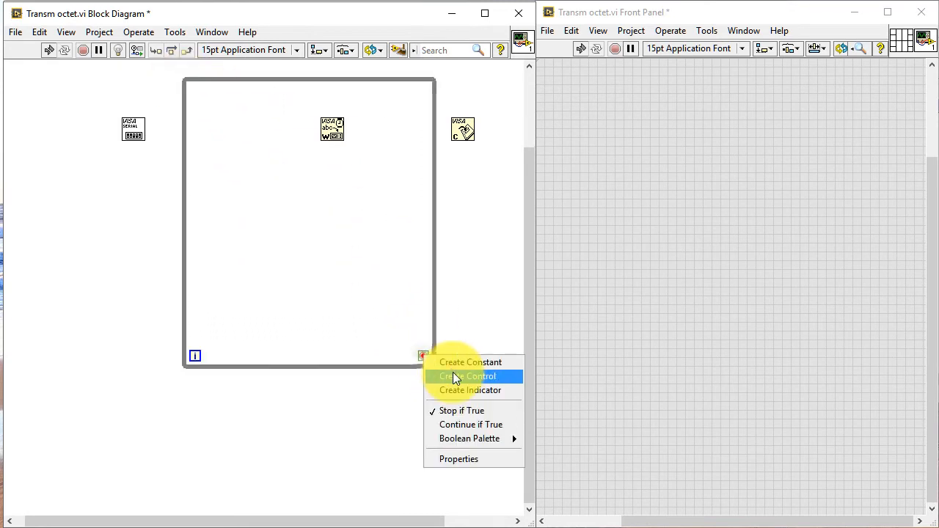
pyautogui.click(467, 376)
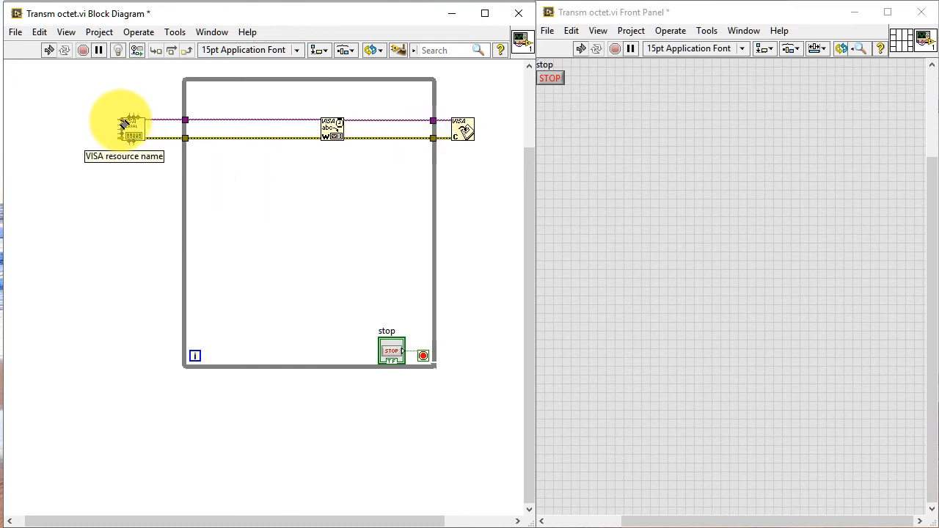
pyautogui.rightClick(132, 128)
pyautogui.write('115200')
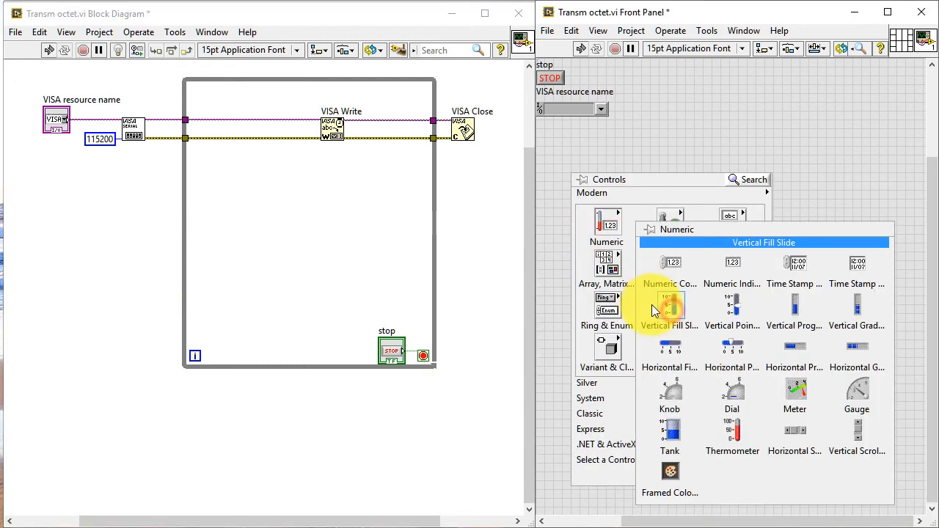
# - Place a vertical fill slide and a meter indicator on the front panel
pyautogui.click(669, 305)
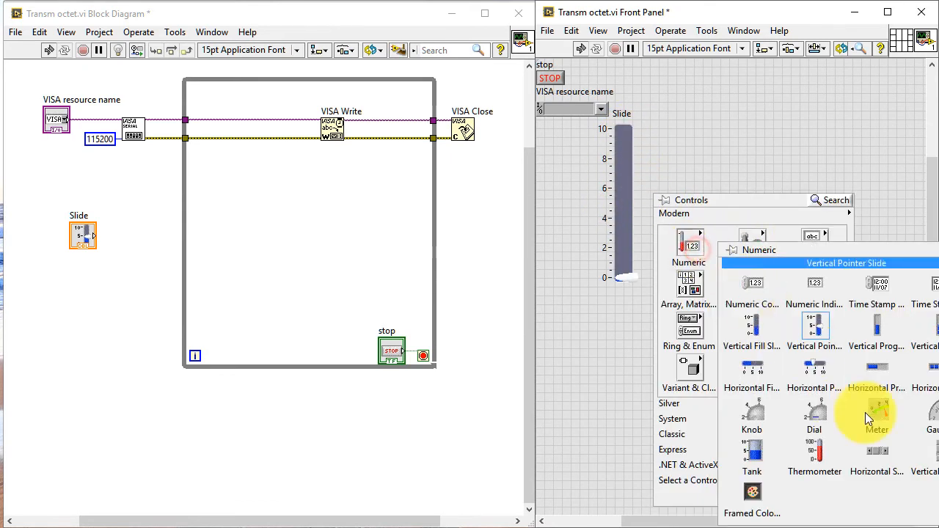
pyautogui.click(876, 415)
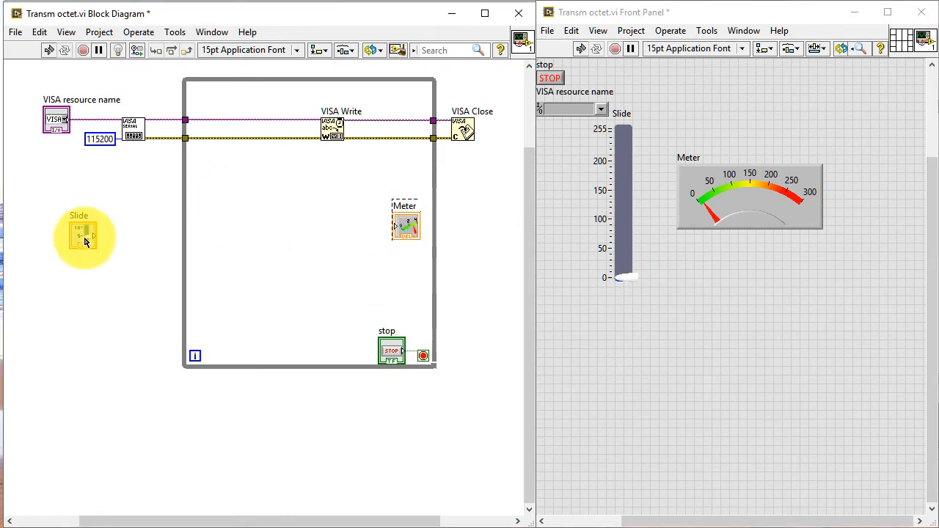
# - Move the Slide terminal into the loop and wire it through Build Array toward VISA Write
pyautogui.moveTo(80, 235); pyautogui.dragTo(213, 246)
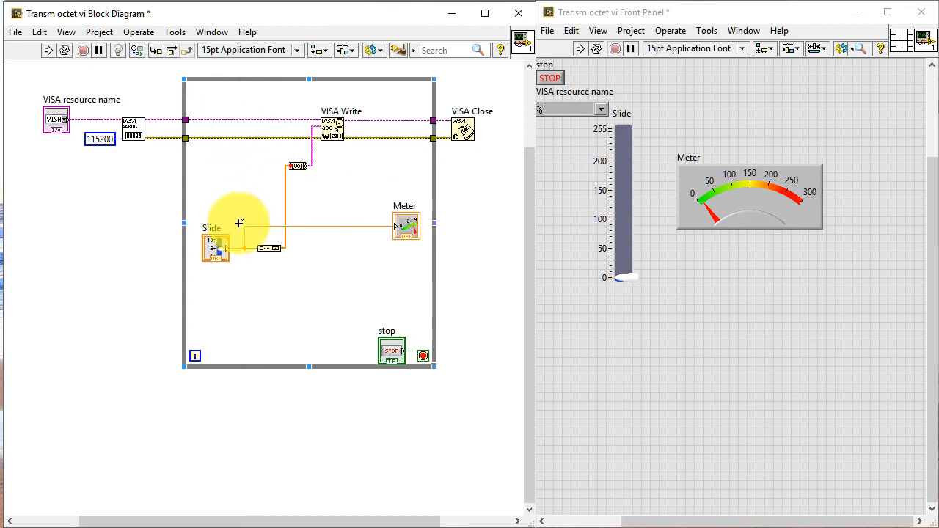
pyautogui.rightClick(275, 248)
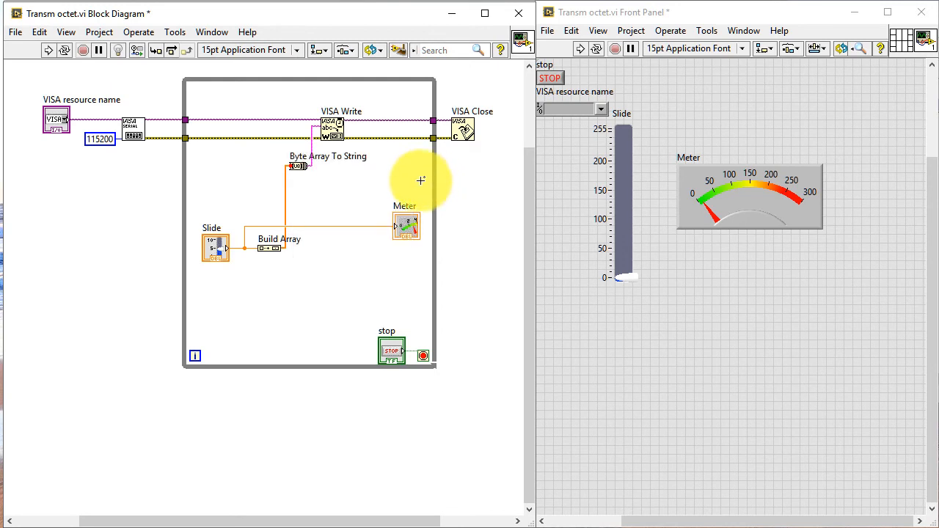
pyautogui.moveTo(403, 185)
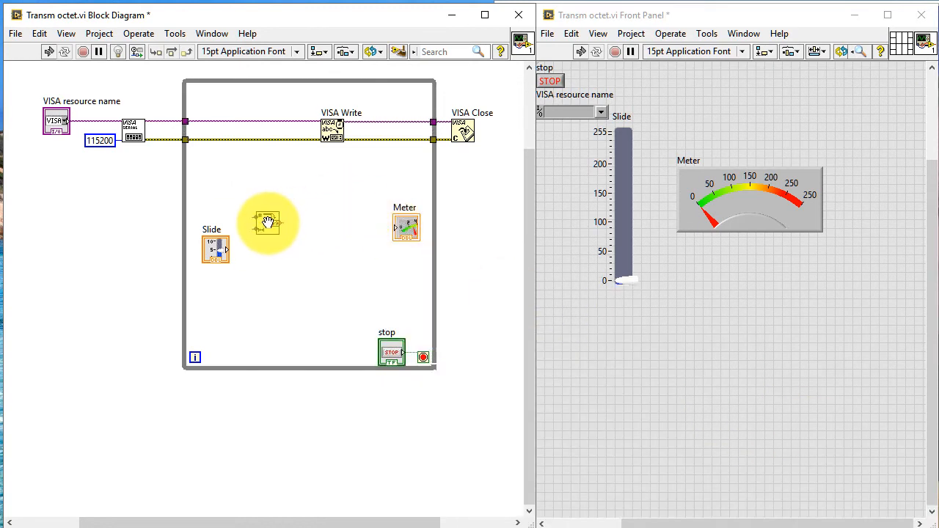
# - Feed Number To Decimal String and Concatenate Strings with a T constant into VISA Write
pyautogui.rightClick(268, 223)
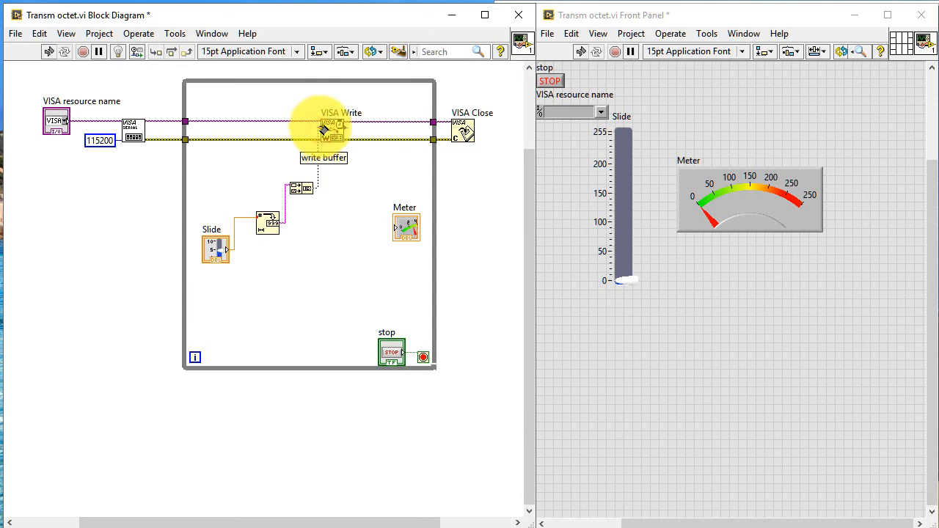
pyautogui.rightClick(297, 187)
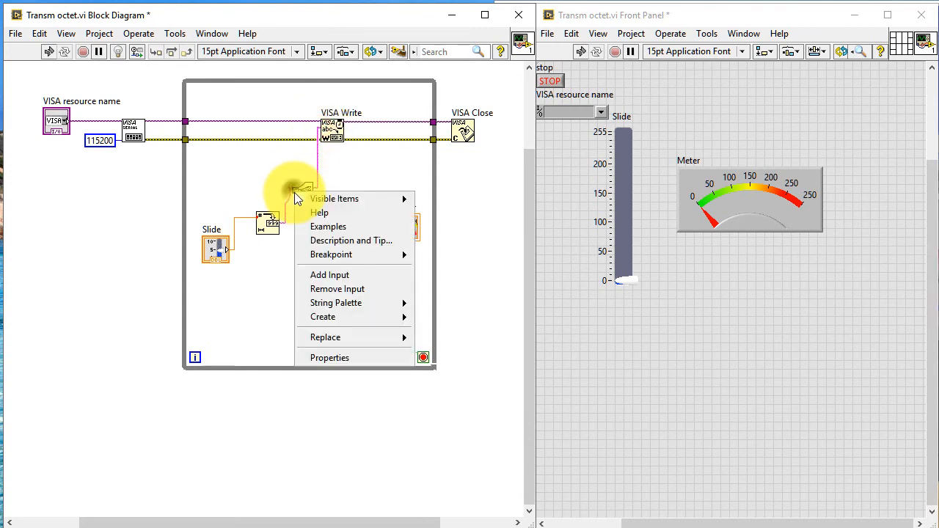
pyautogui.moveTo(323, 316)
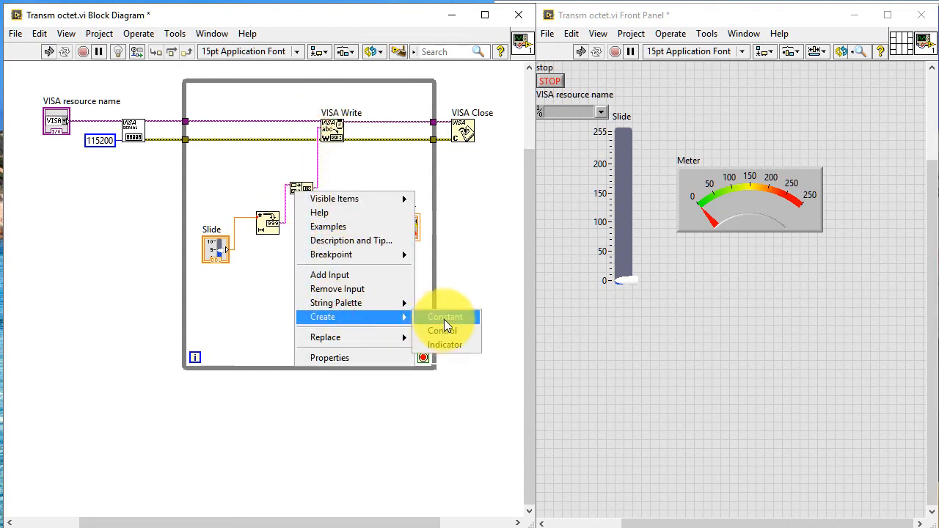
pyautogui.click(441, 330)
pyautogui.write('10000')
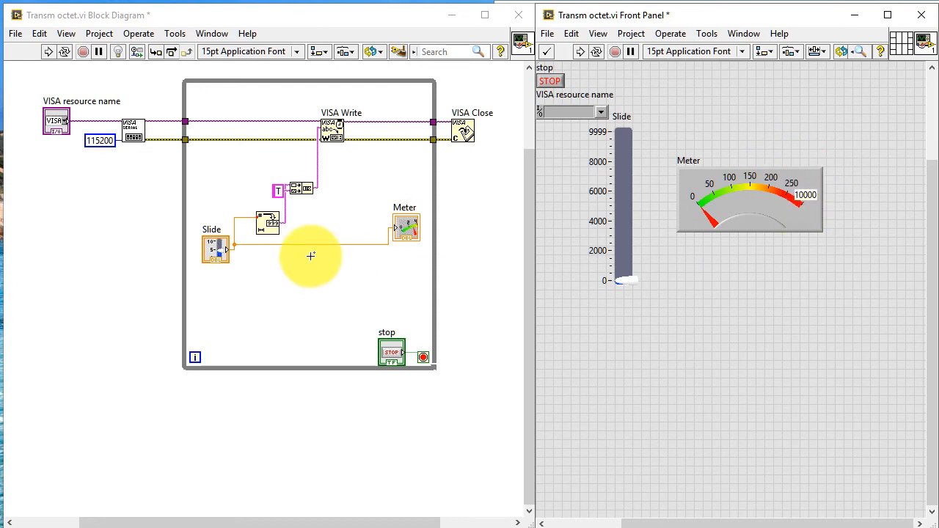
pyautogui.rightClick(268, 220)
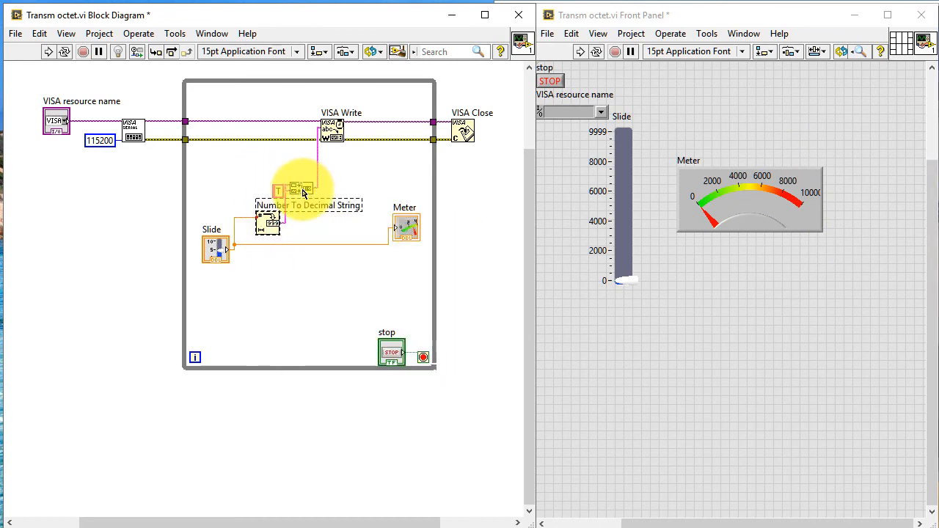
pyautogui.rightClick(302, 191)
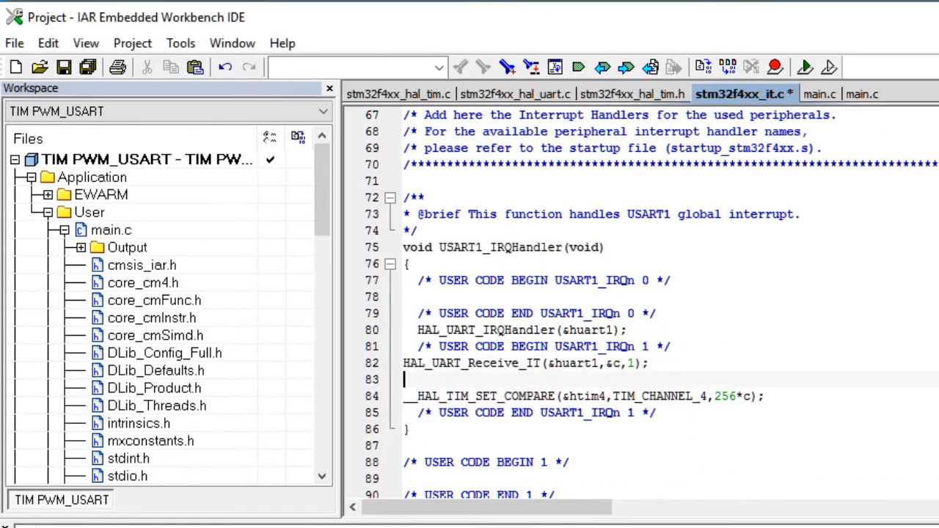
# - Add the if (c=='T') branch computing b=(int)(6.55*a) and resetting a=0
pyautogui.write('if (')
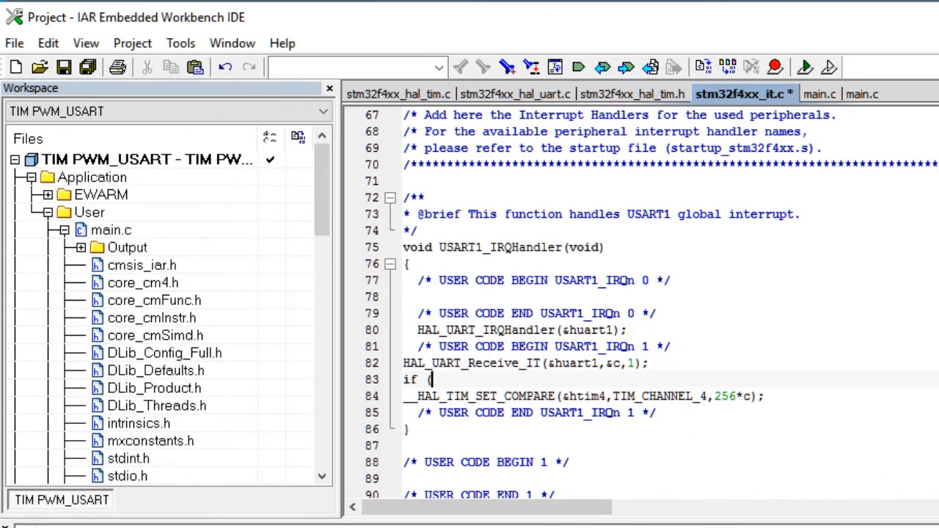
pyautogui.write('c==')
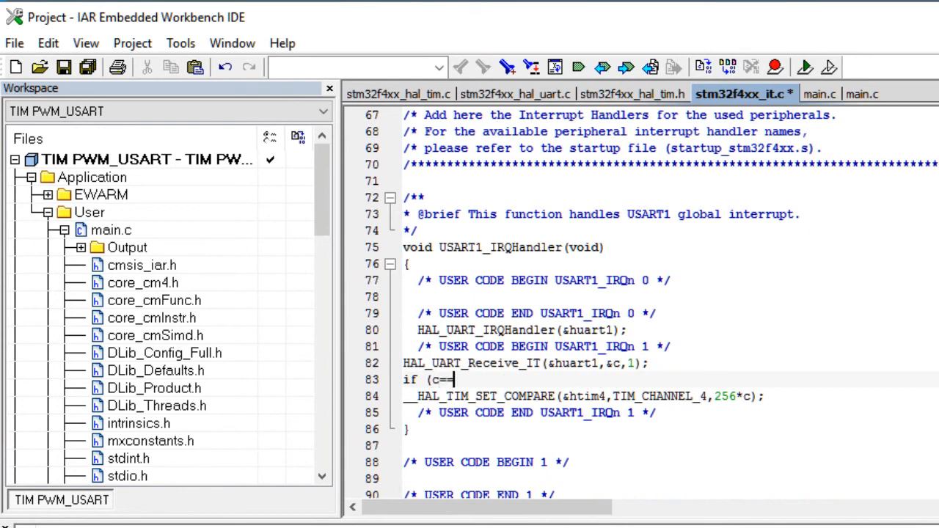
pyautogui.write("'T")
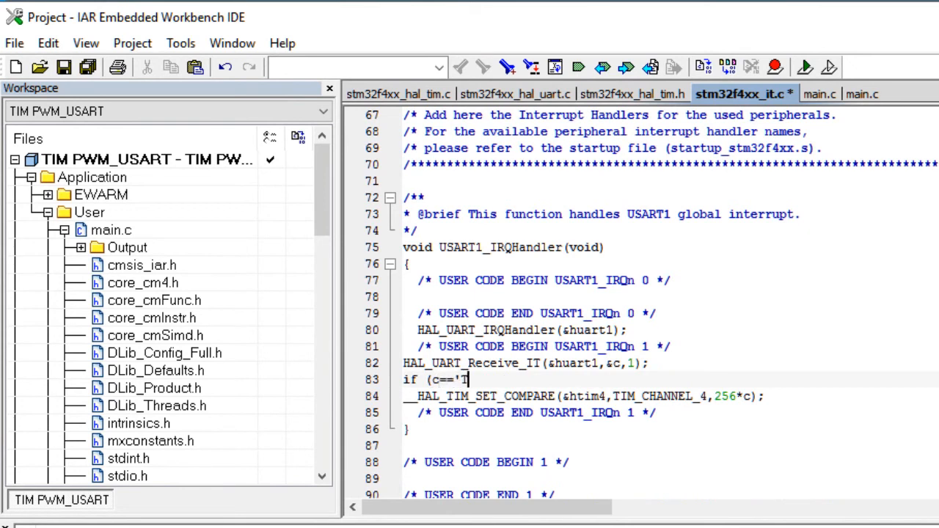
pyautogui.write("')")
pyautogui.write('{')
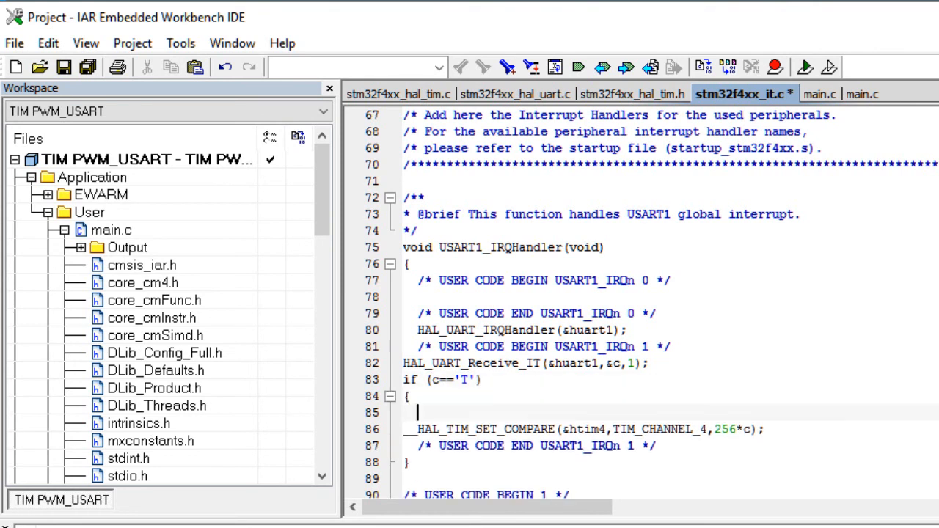
pyautogui.write('b=')
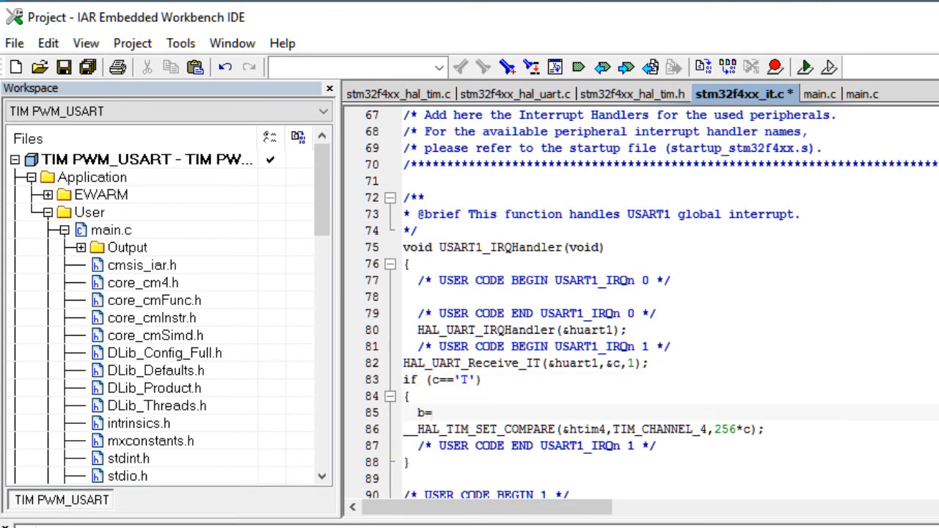
pyautogui.write('(int)')
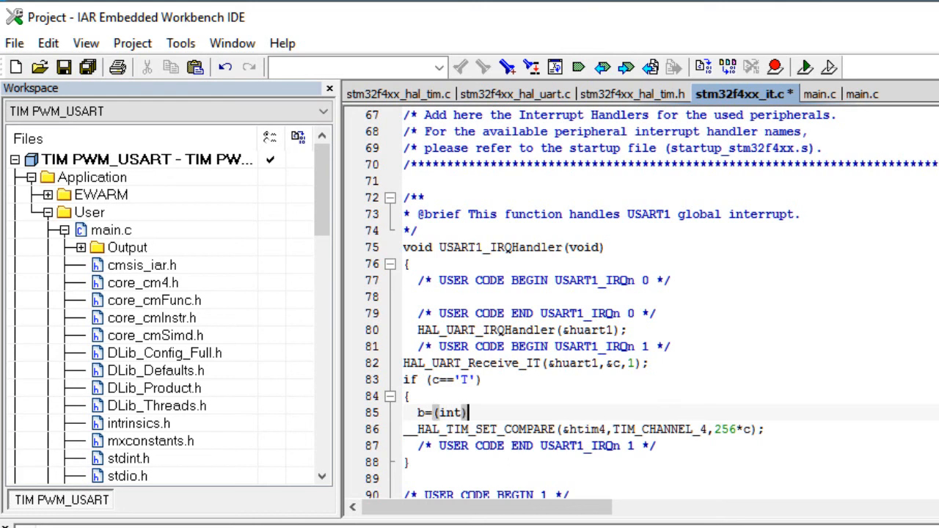
pyautogui.write('(6')
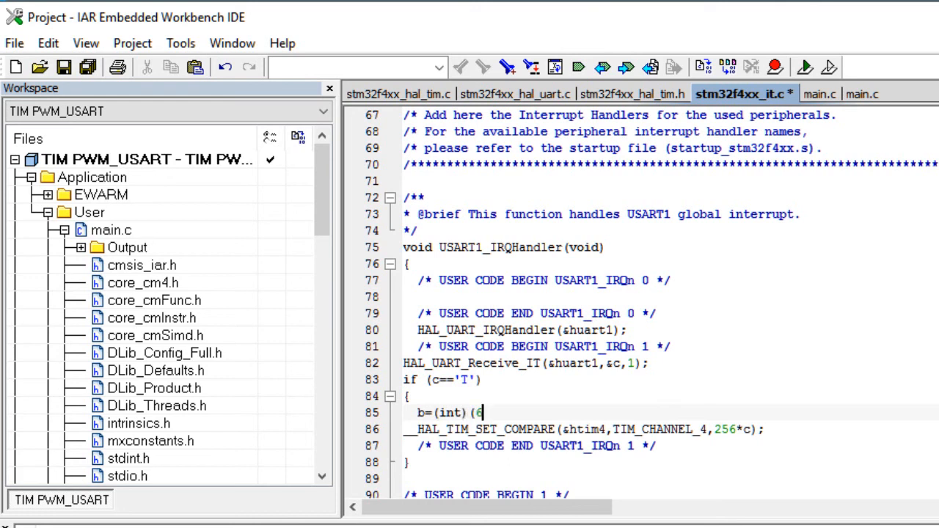
pyautogui.write('.55')
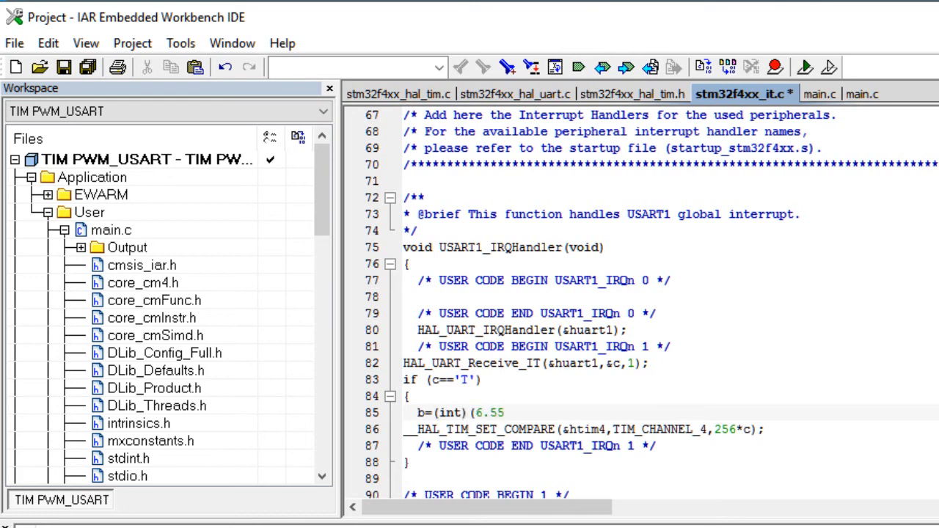
pyautogui.write('*a);')
pyautogui.click(585, 429)
pyautogui.write('b')
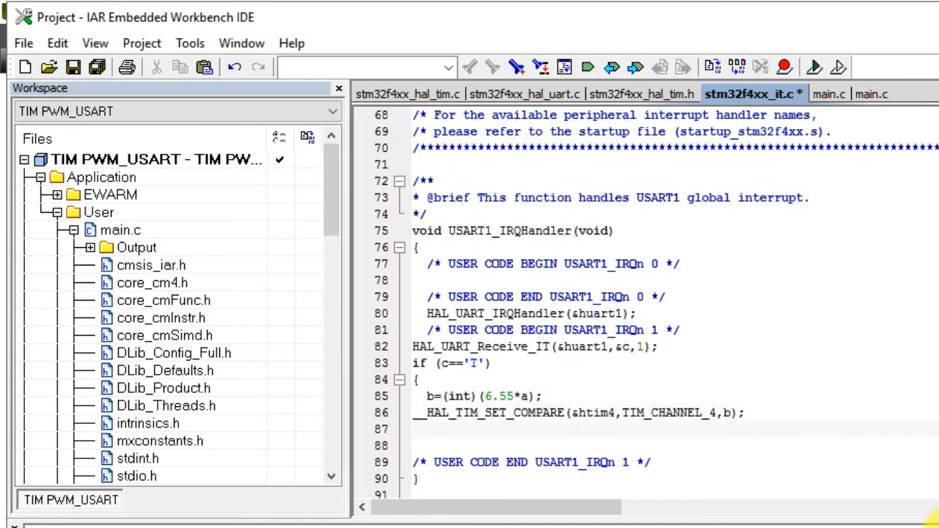
pyautogui.write('a=0;')
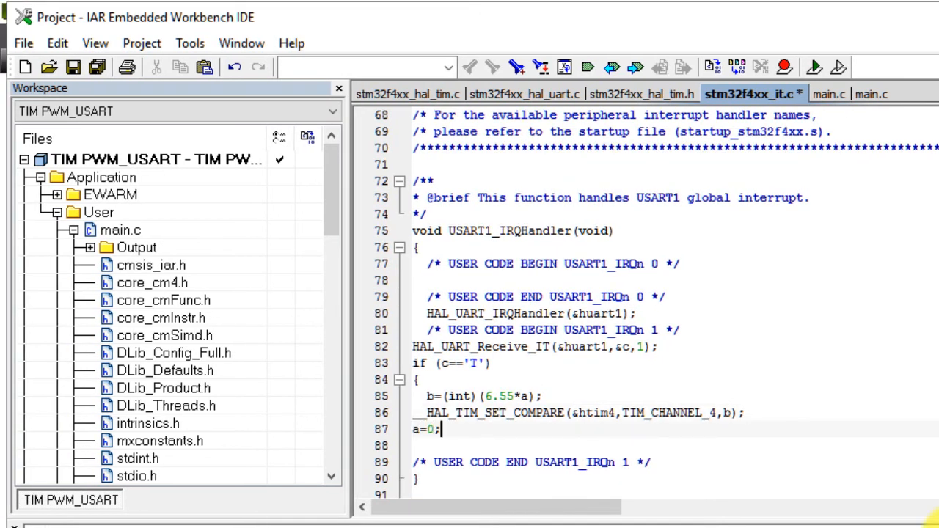
# - Add the else branch accumulating digits with a=10*a+c-48
pyautogui.write('e')
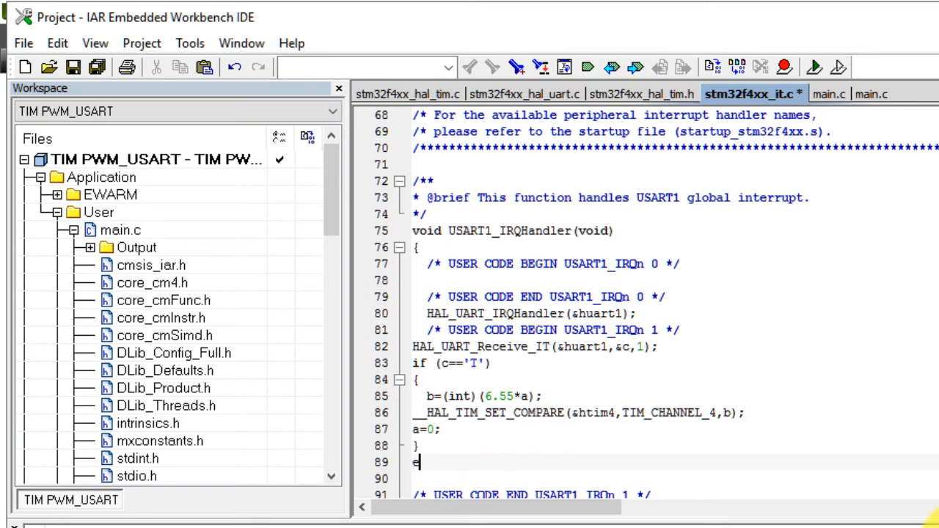
pyautogui.write('lse')
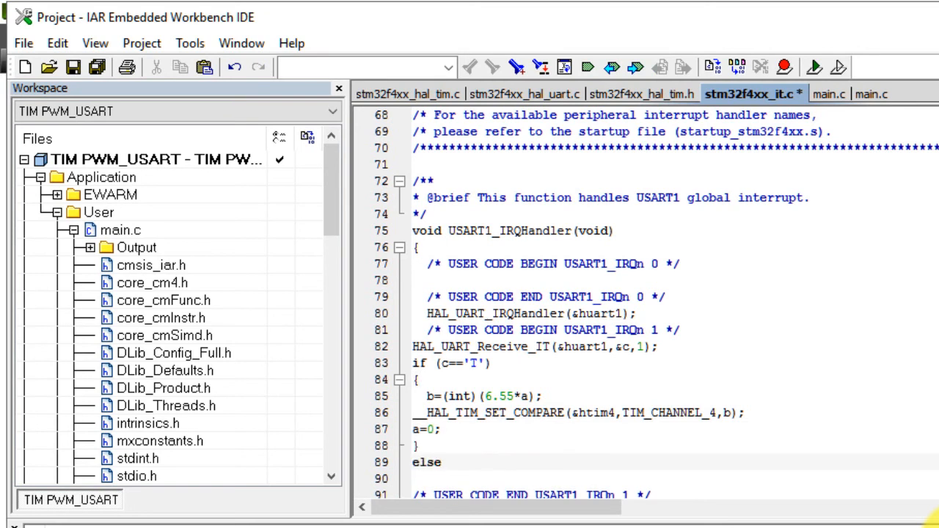
pyautogui.write('a=10')
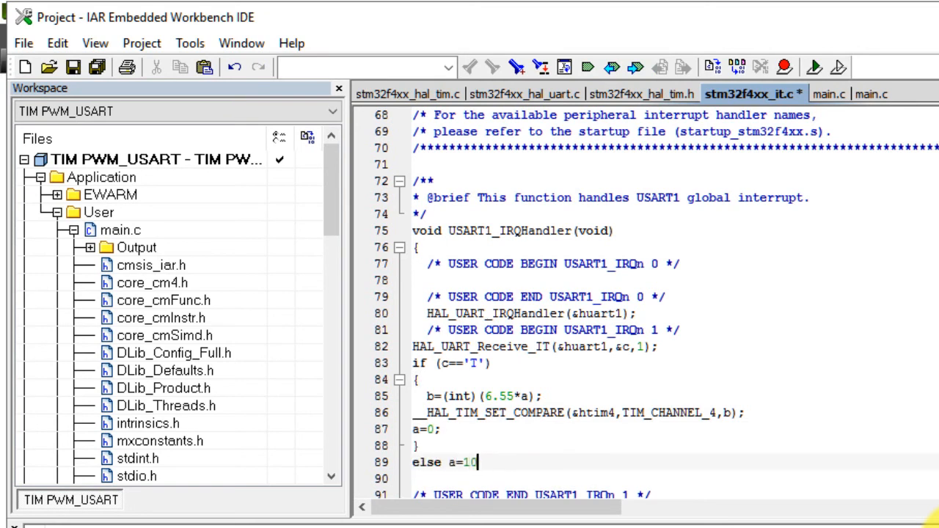
pyautogui.write('*a+')
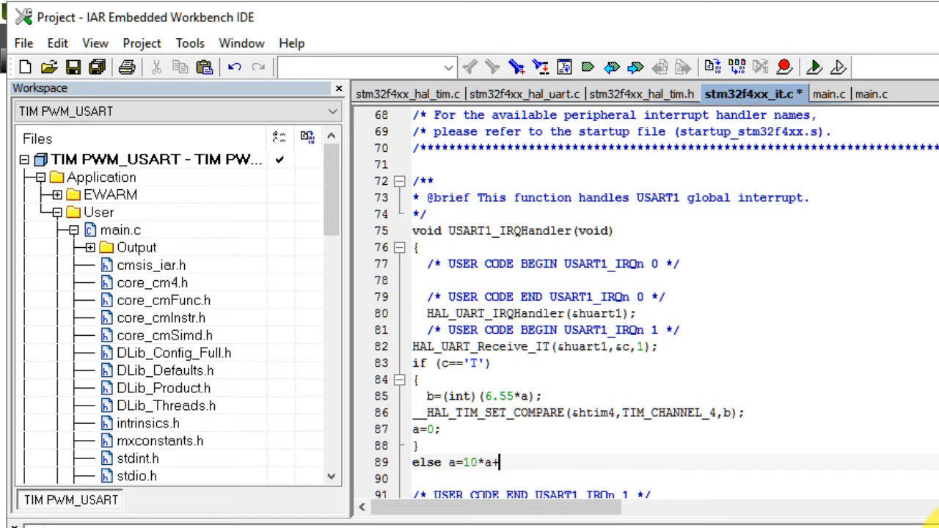
pyautogui.write('c-48')
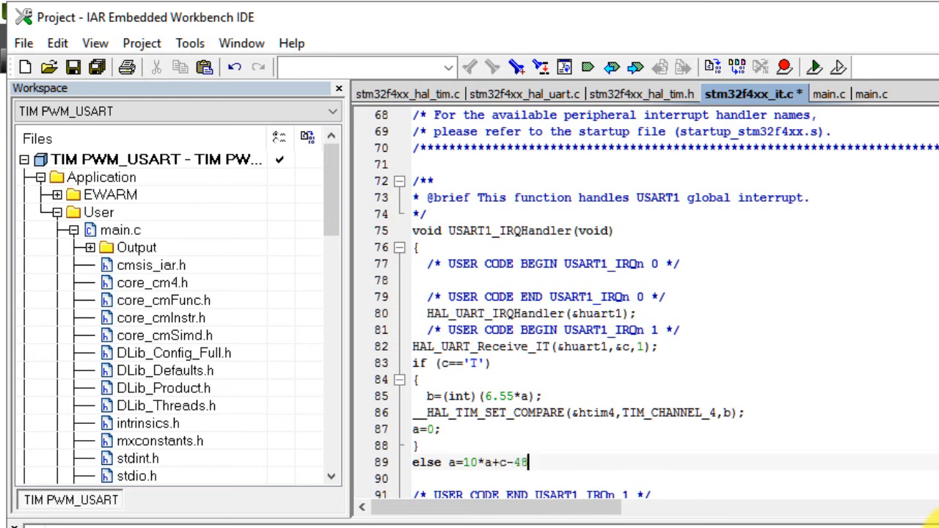
pyautogui.write(';')
pyautogui.write('uint16_')
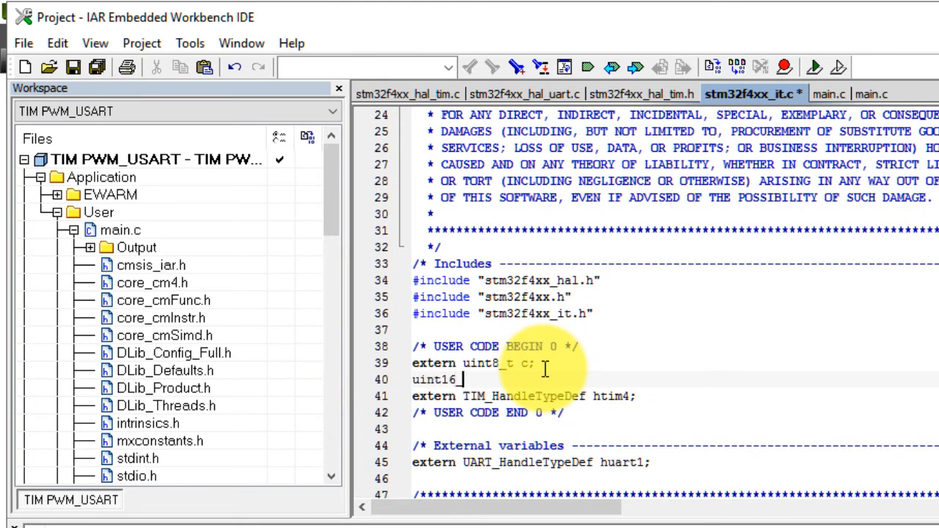
# - Declare uint16_t a,b and download the firmware to the board for debugging
pyautogui.write('a,b')
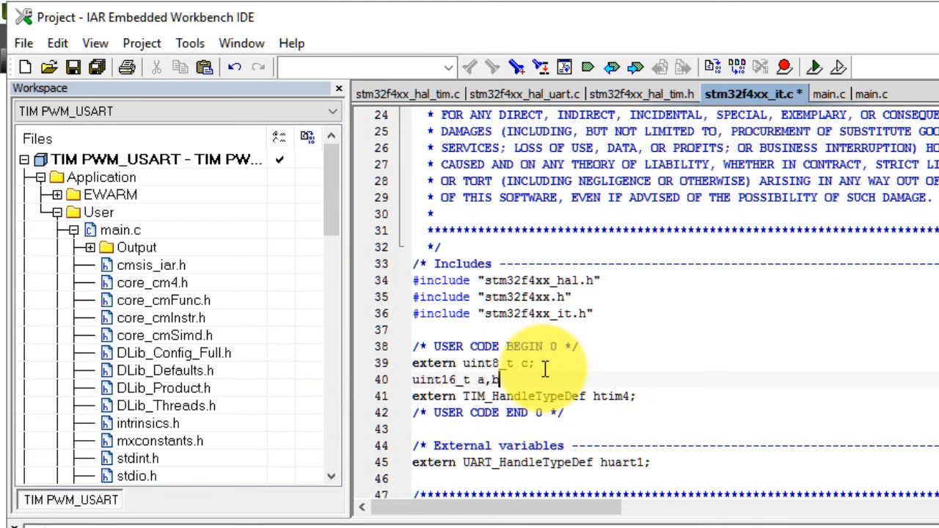
pyautogui.write(';')
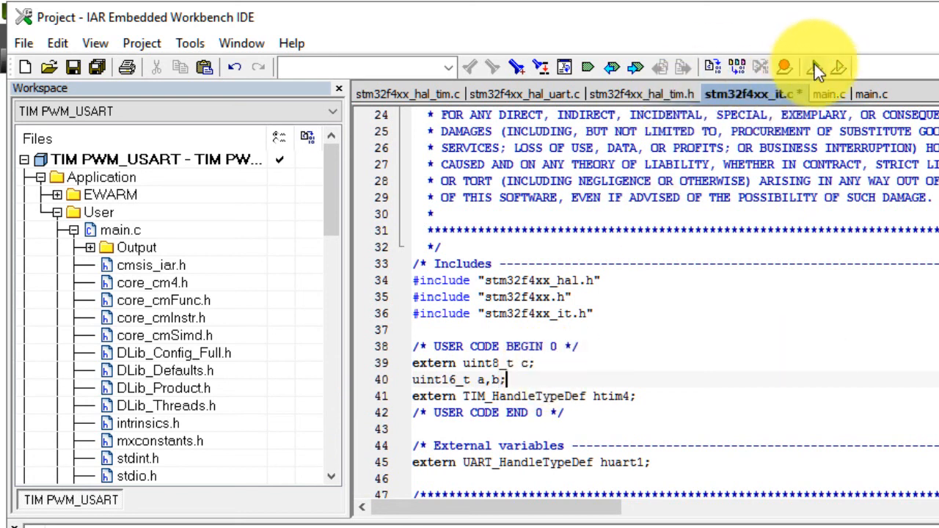
pyautogui.click(784, 67)
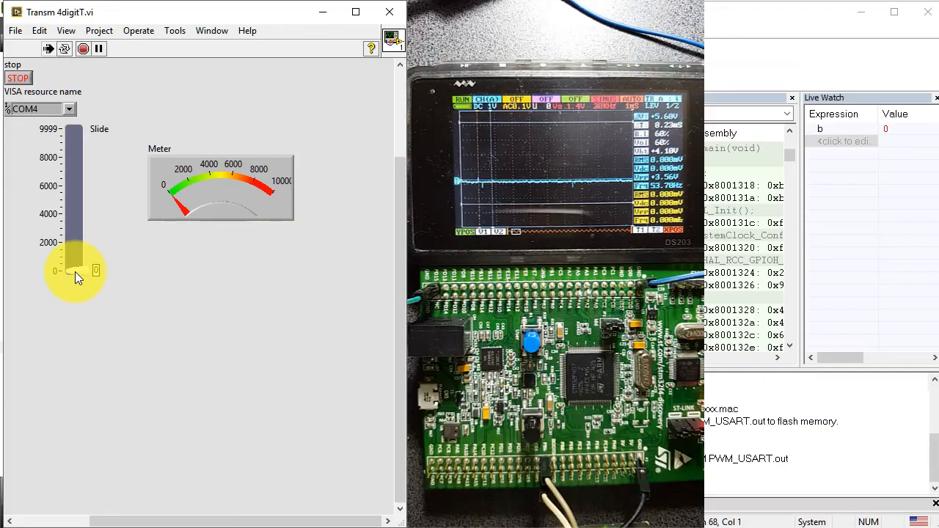
# - Sweep the Slide up to about 8800, down to 0, then back up near 2000
pyautogui.moveTo(75, 271); pyautogui.dragTo(81, 253)
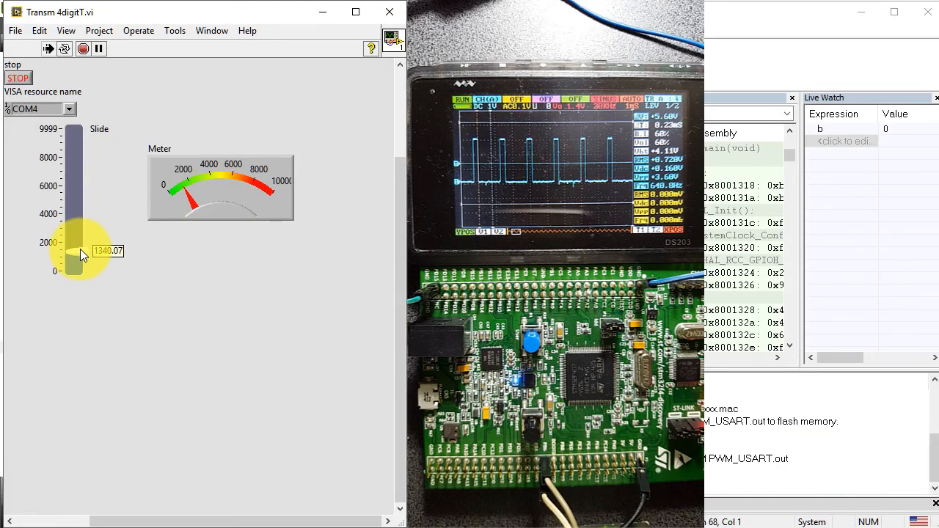
pyautogui.moveTo(72, 242); pyautogui.dragTo(72, 198)
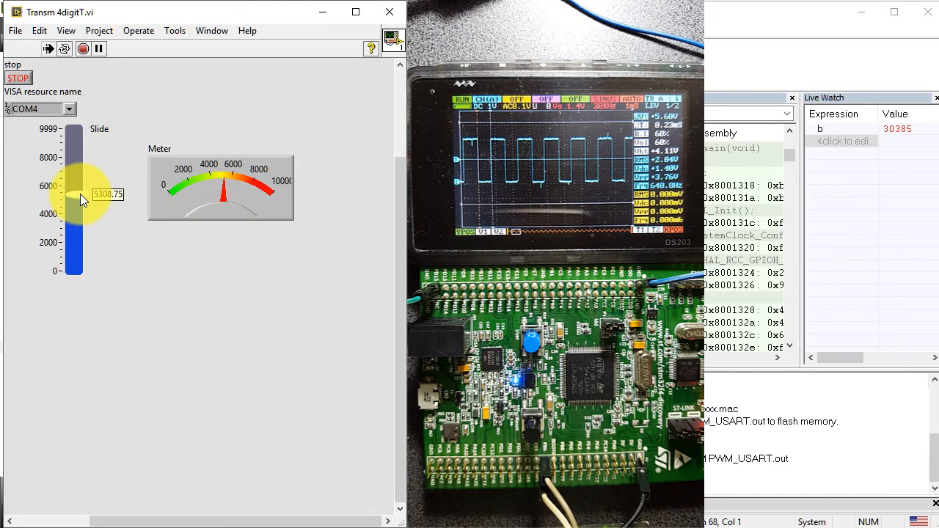
pyautogui.moveTo(72, 195); pyautogui.dragTo(72, 158)
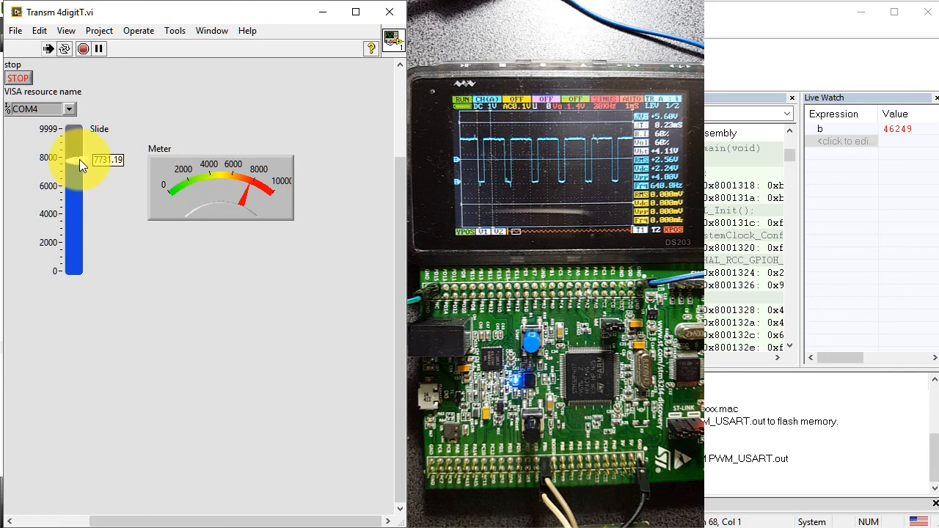
pyautogui.moveTo(72, 157); pyautogui.dragTo(73, 139)
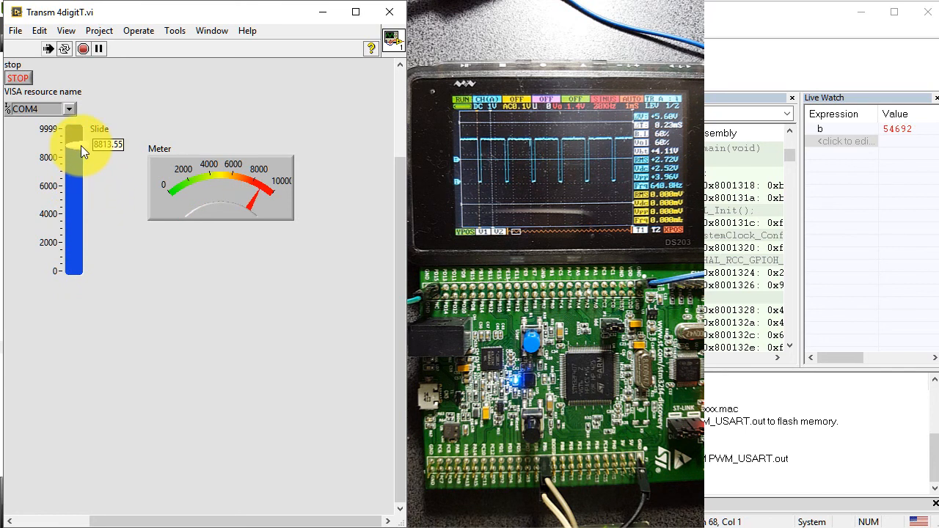
pyautogui.moveTo(72, 140); pyautogui.dragTo(71, 176)
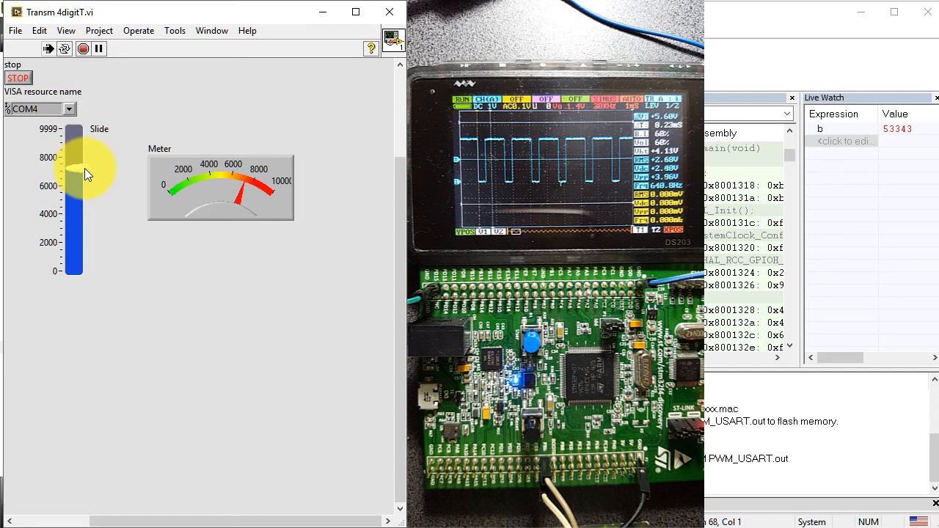
pyautogui.moveTo(74, 153); pyautogui.dragTo(74, 189)
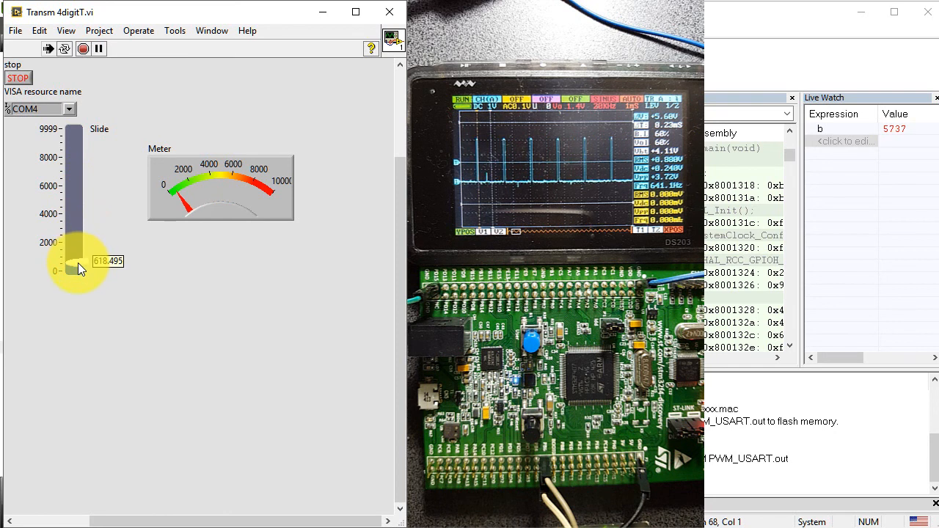
pyautogui.moveTo(79, 268); pyautogui.dragTo(79, 281)
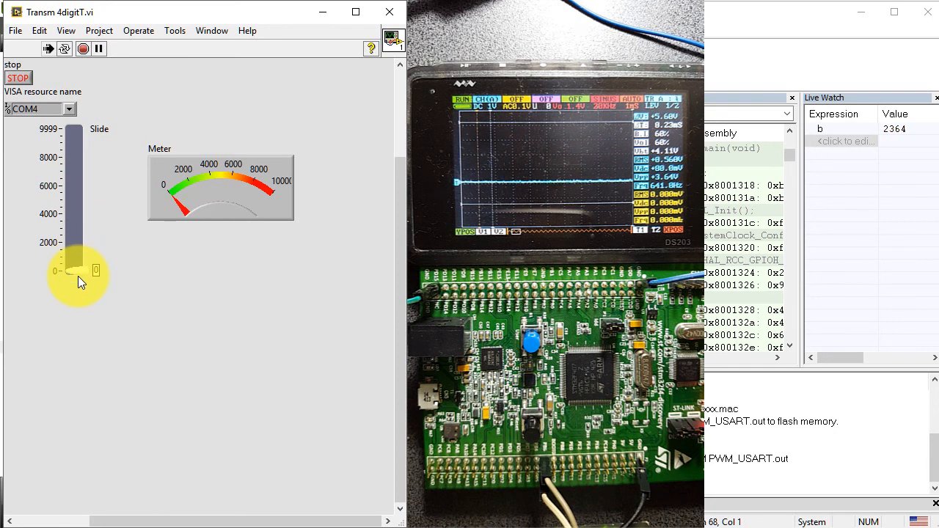
pyautogui.moveTo(79, 272); pyautogui.dragTo(78, 182)
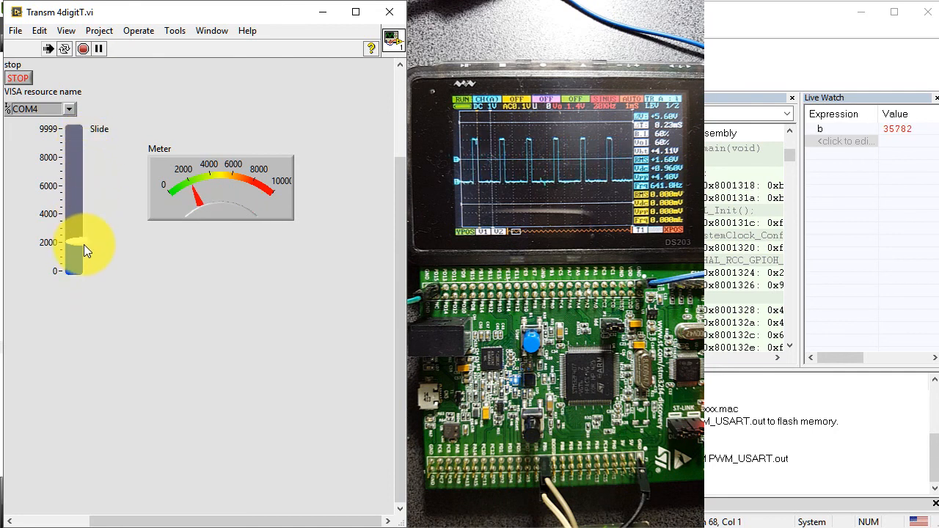
pyautogui.moveTo(73, 235); pyautogui.dragTo(74, 273)
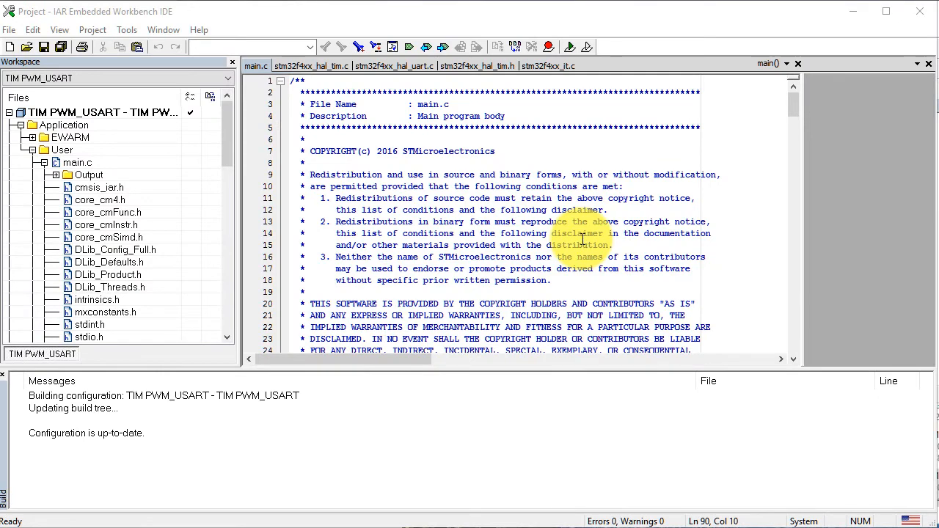
# - Scroll to USART1_IRQHandler's digit-parsing code and select the HAL_UART_Receive_IT call line
pyautogui.scroll(-3)
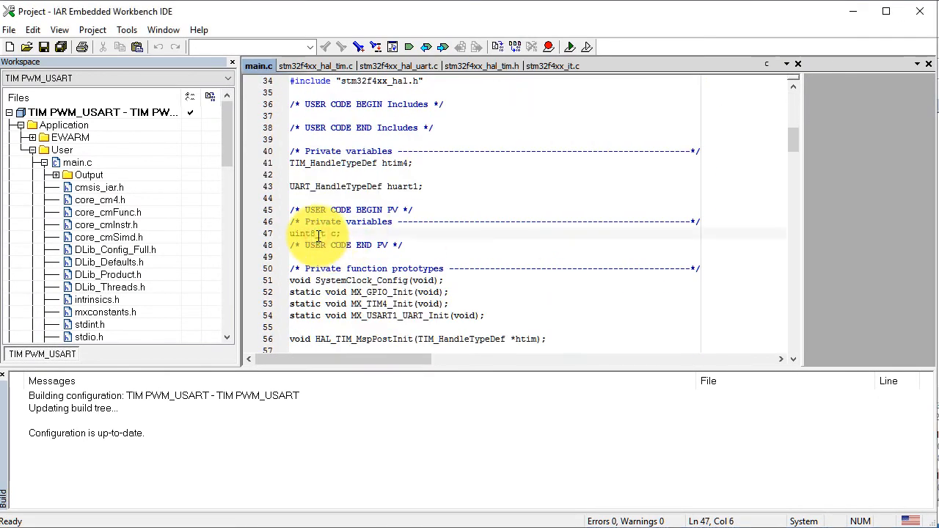
pyautogui.scroll(-3)
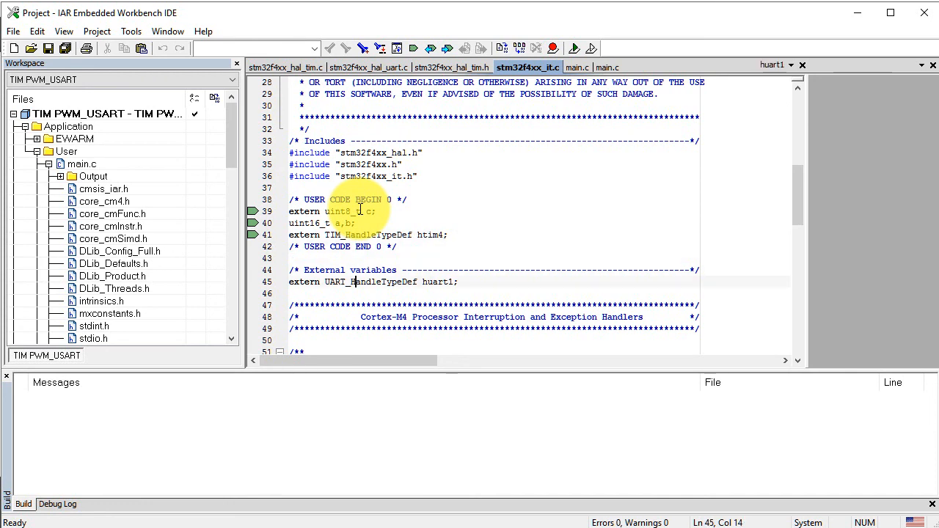
pyautogui.scroll(-3)
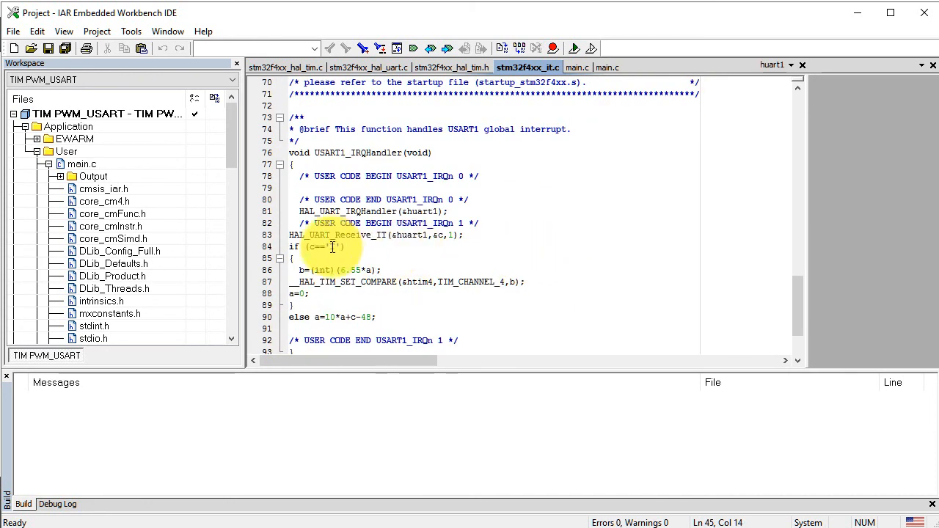
pyautogui.click(338, 235)
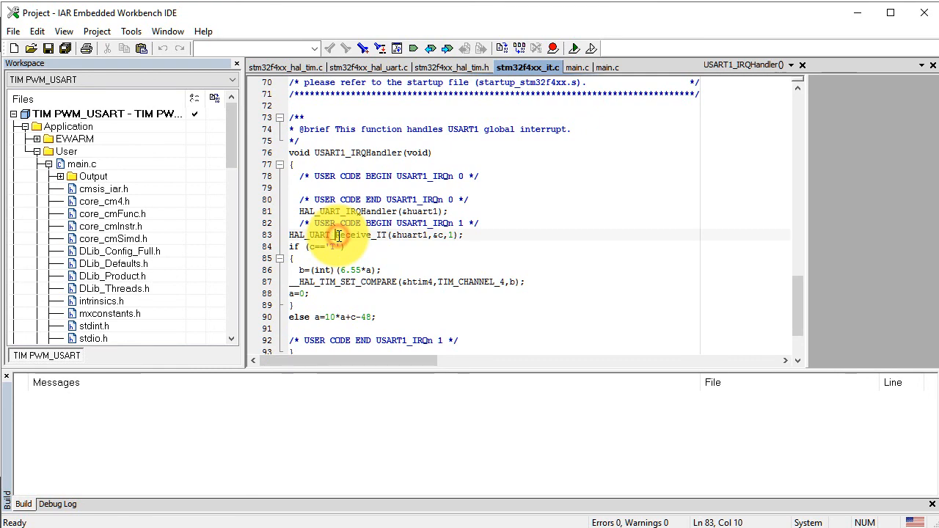